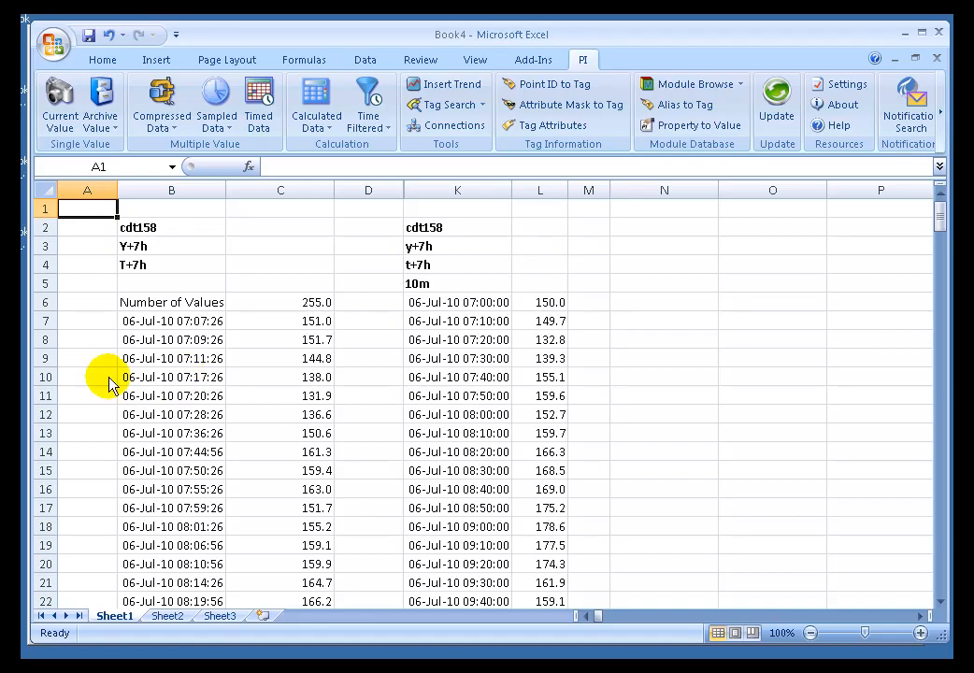
pyautogui.moveTo(154, 290)
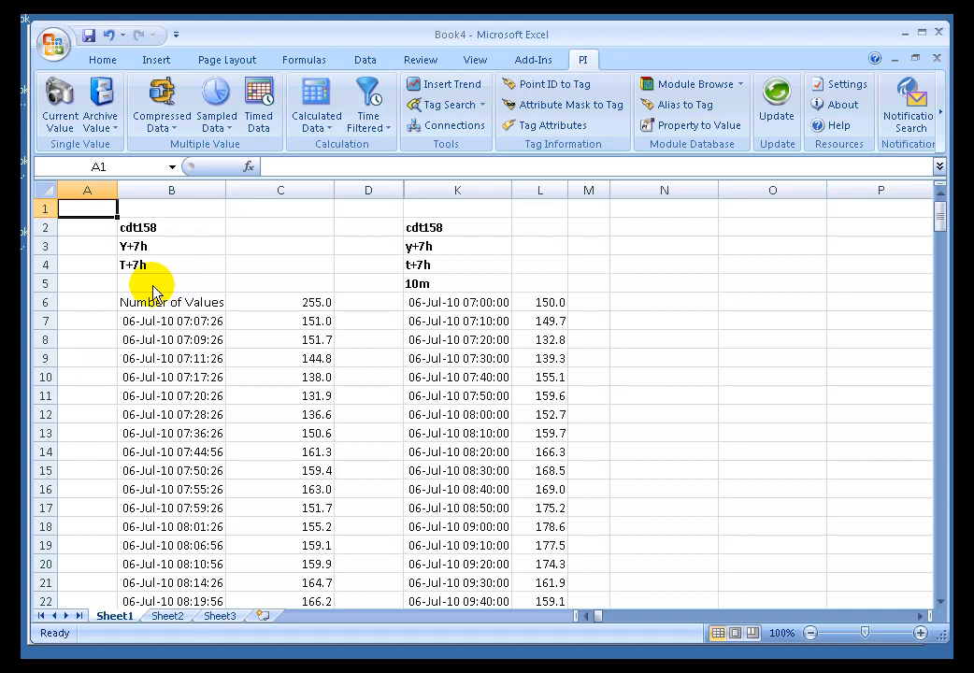
pyautogui.moveTo(172, 281)
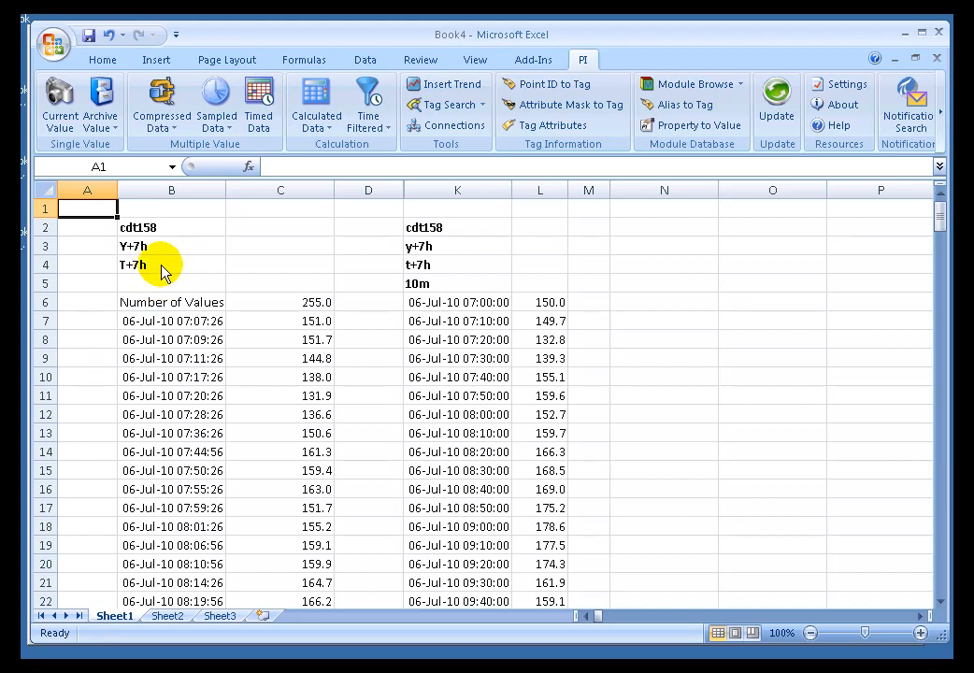
# - Inspect the end-time input, the compressed-data array formula, Number of Values and array cells
pyautogui.click(171, 264)
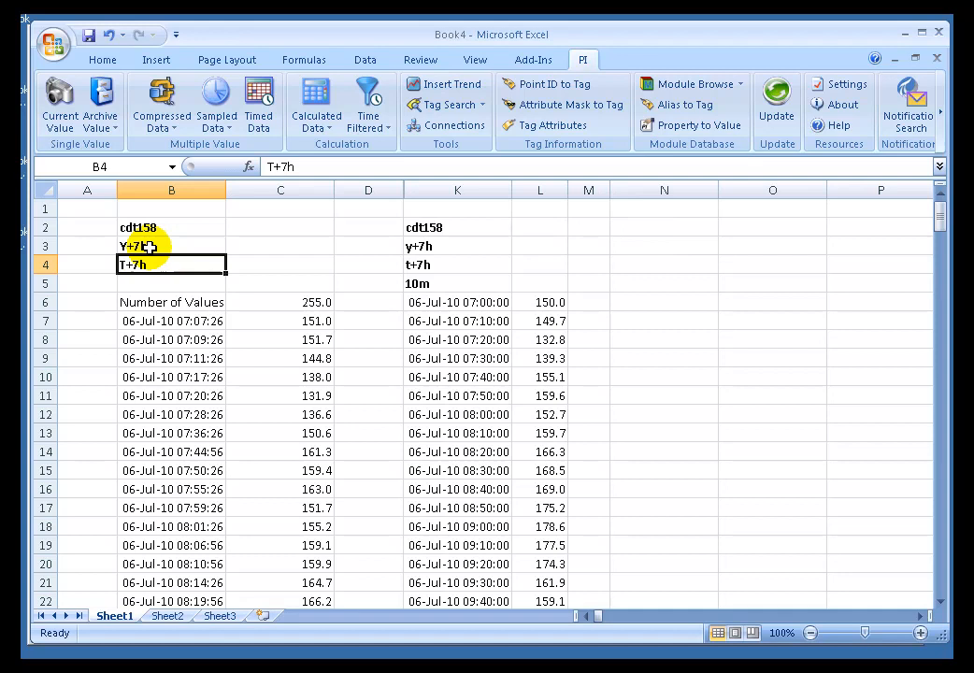
pyautogui.moveTo(199, 302)
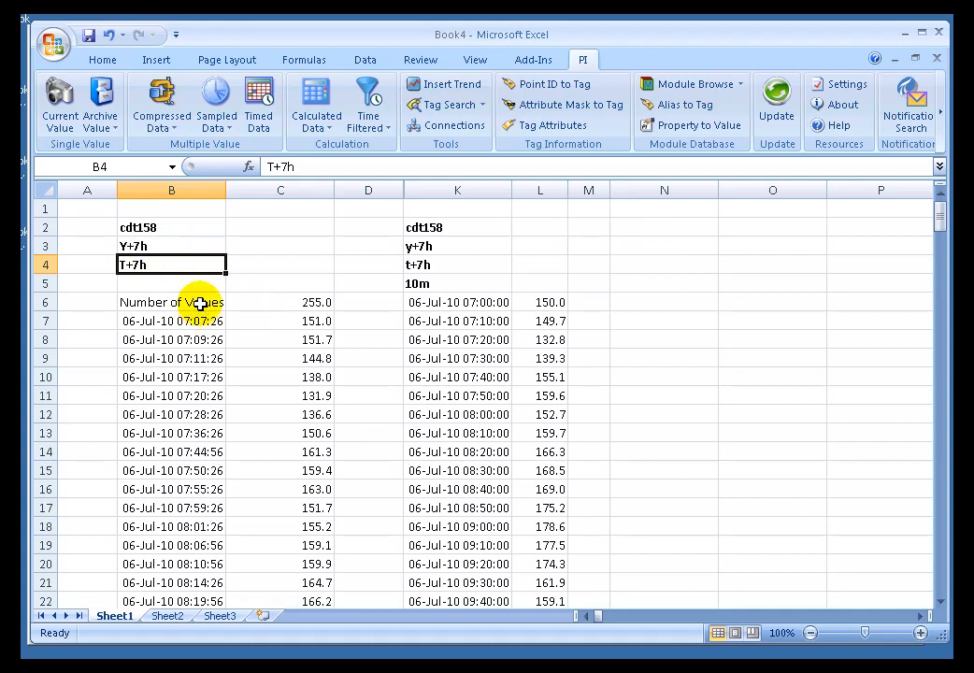
pyautogui.moveTo(185, 332)
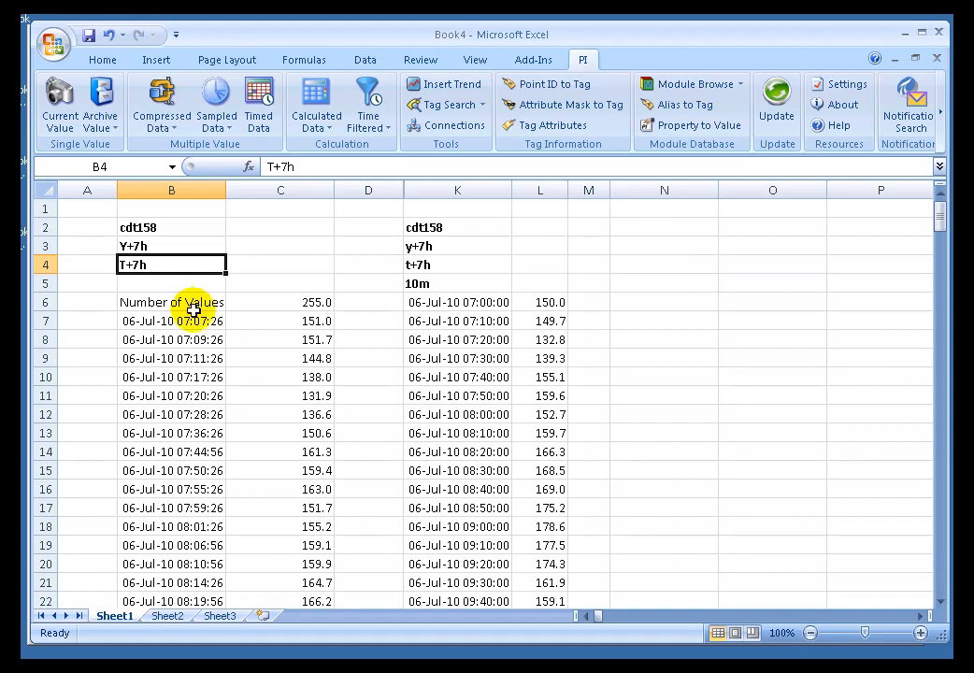
pyautogui.click(171, 320)
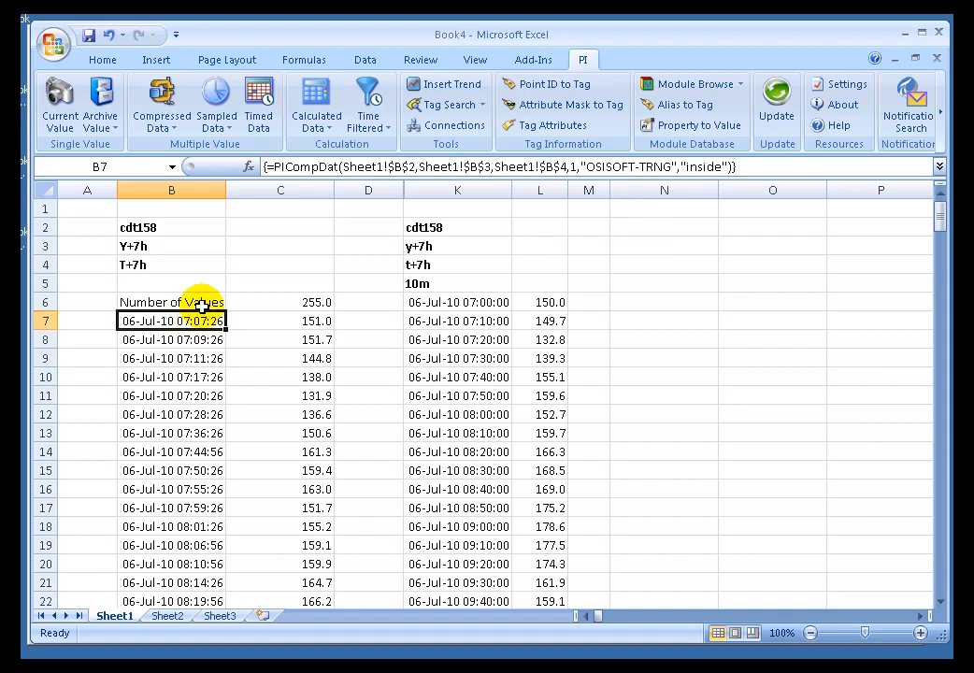
pyautogui.click(171, 301)
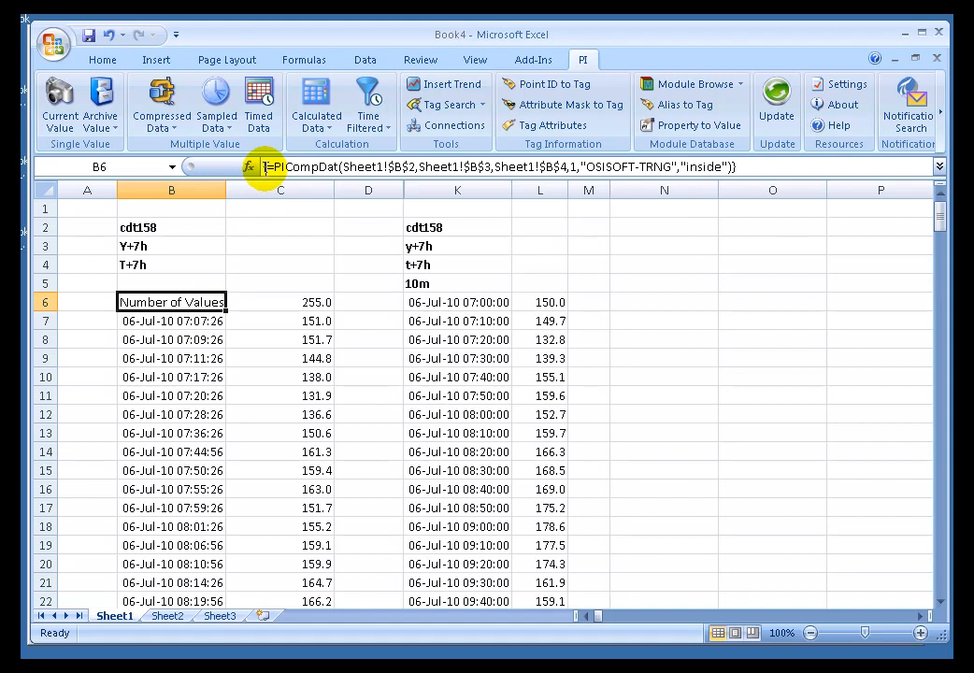
pyautogui.moveTo(395, 307)
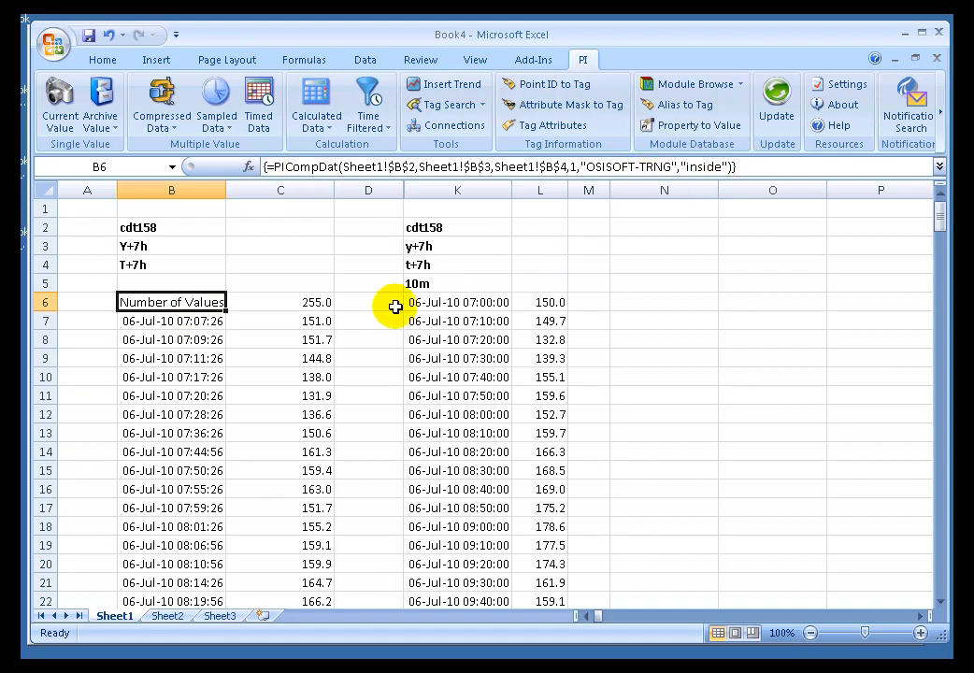
pyautogui.moveTo(207, 285)
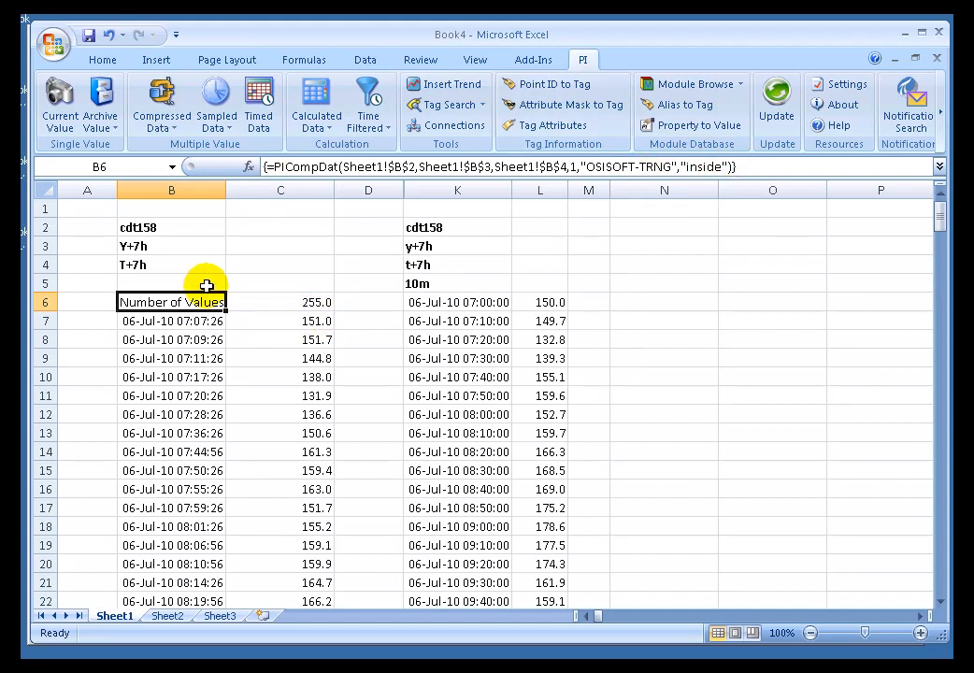
pyautogui.moveTo(182, 321)
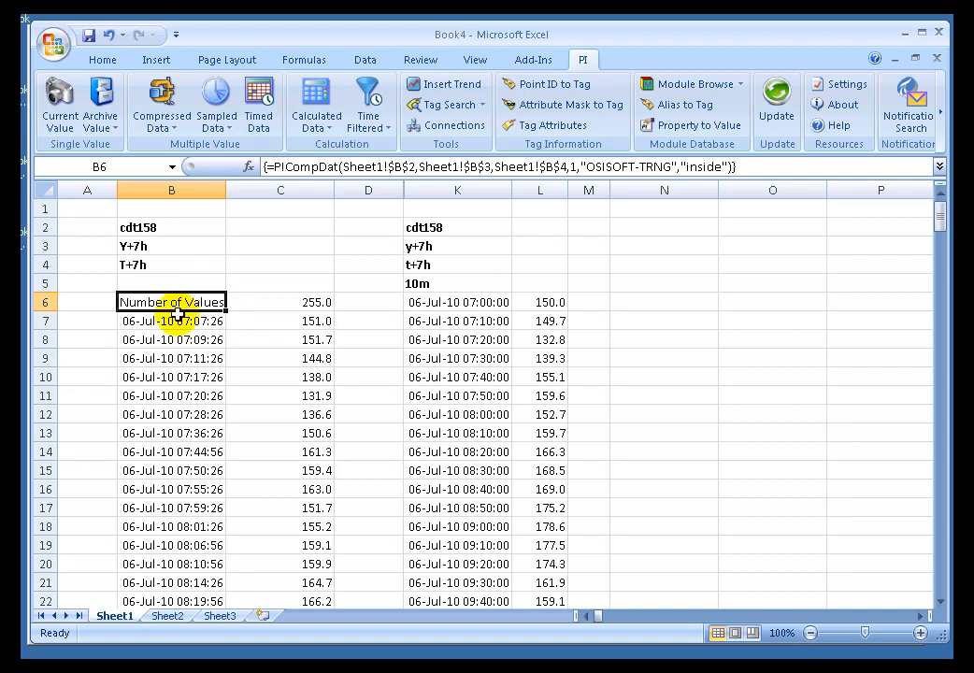
pyautogui.click(172, 526)
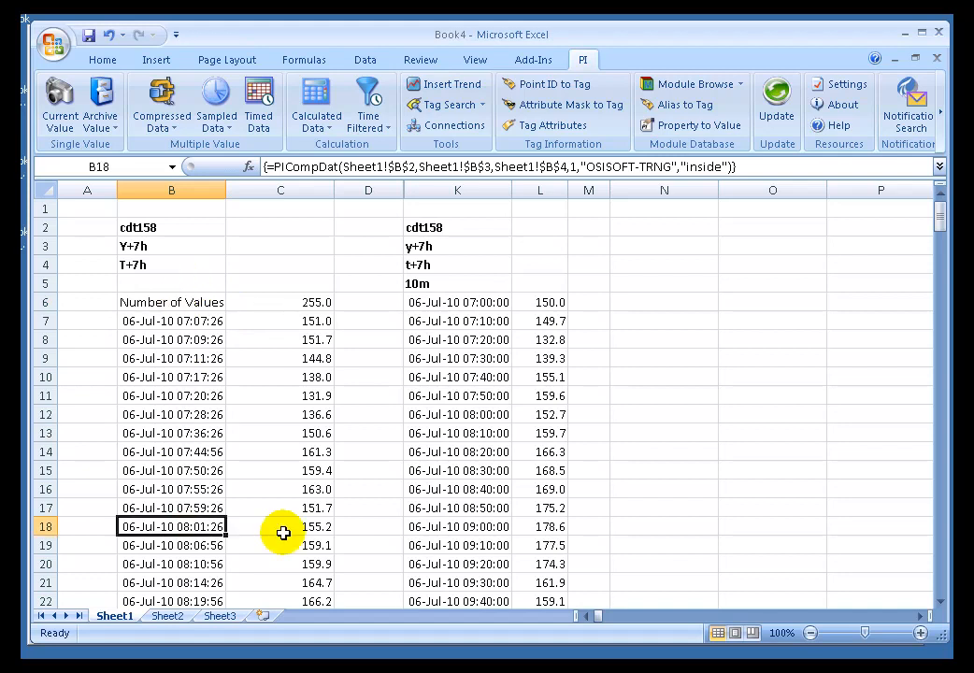
pyautogui.click(280, 340)
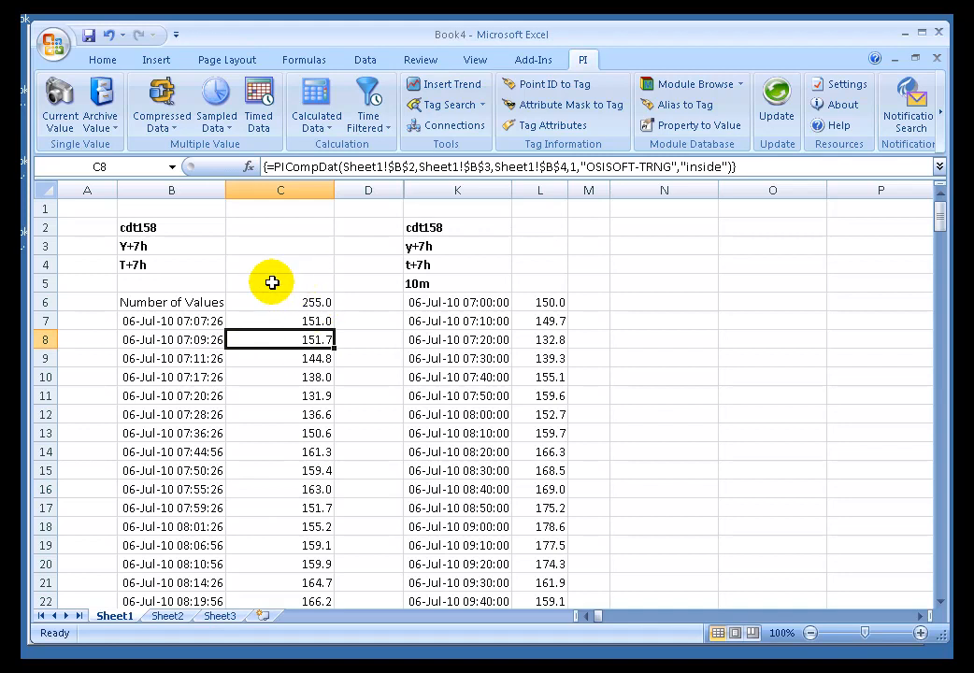
pyautogui.click(280, 284)
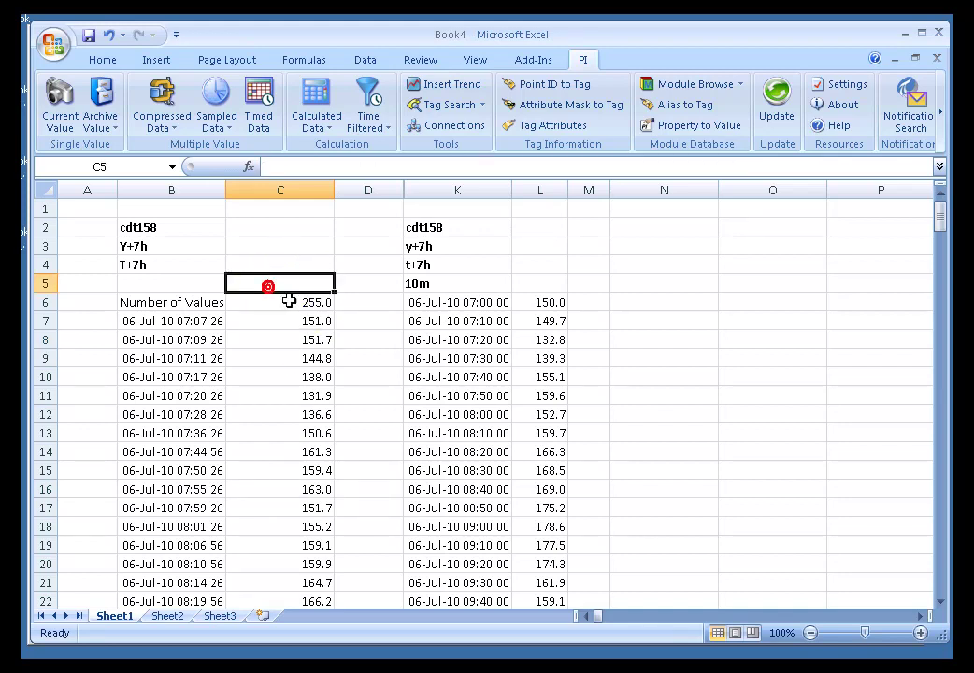
pyautogui.click(171, 321)
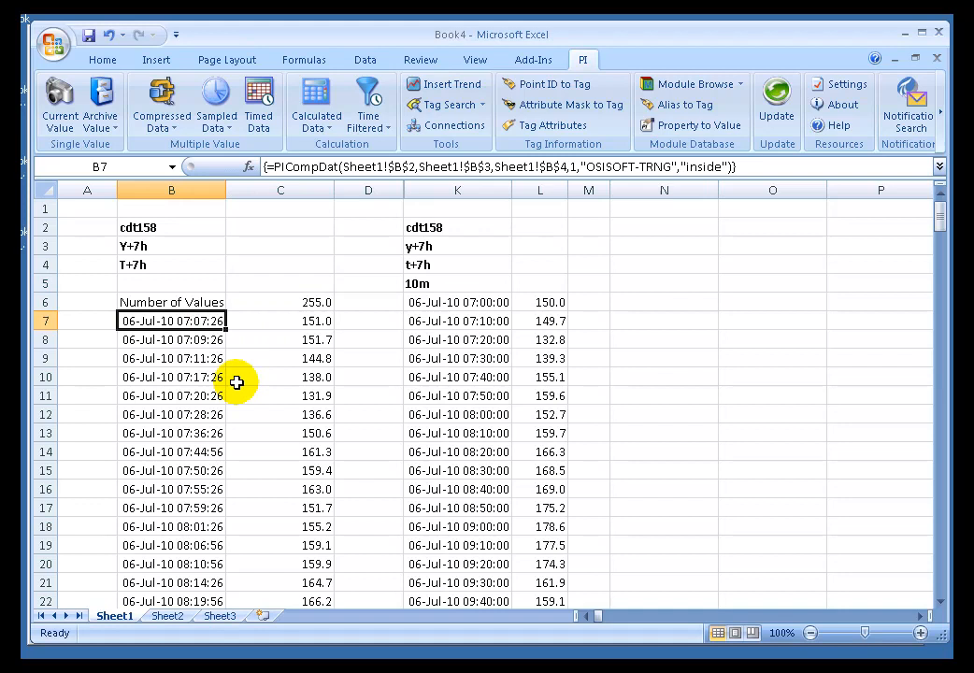
pyautogui.click(171, 489)
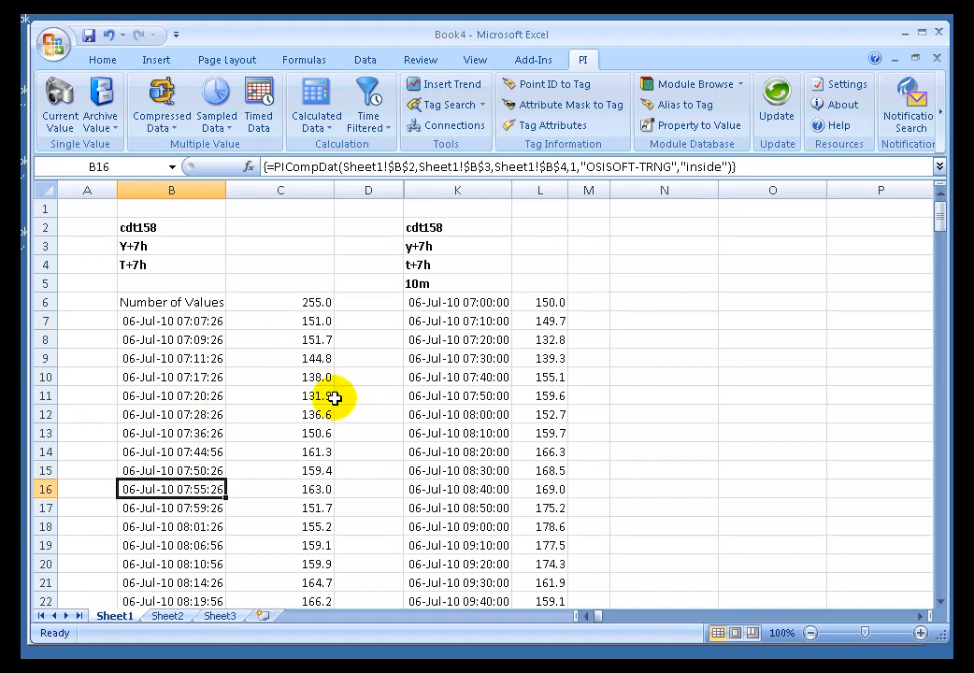
# - Inspect the sampled-data array formula, then recheck the compressed-data array's top and last rows
pyautogui.click(772, 244)
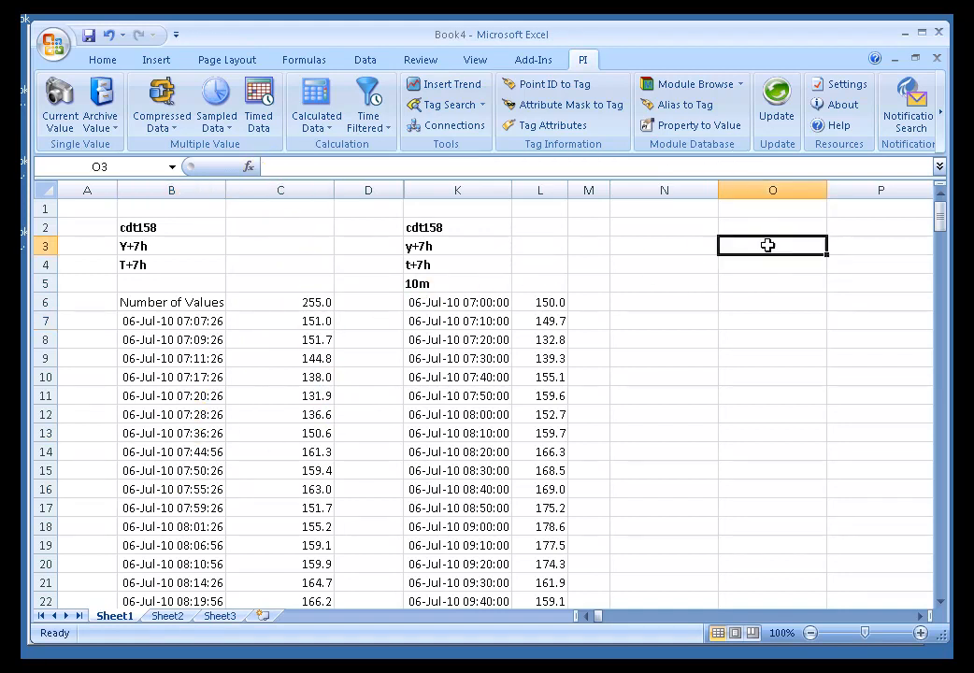
pyautogui.click(458, 321)
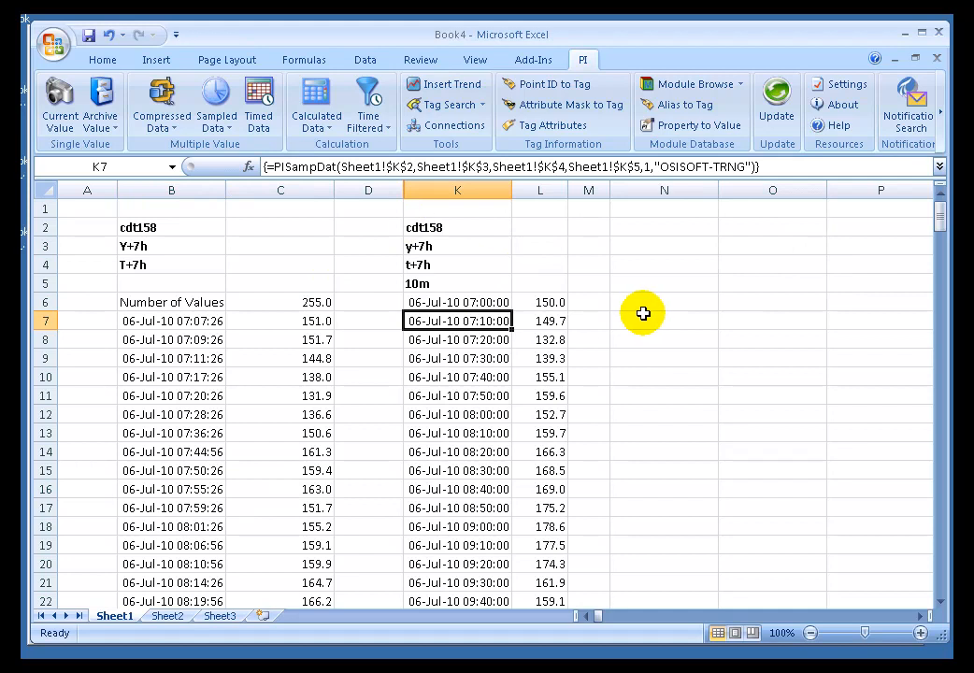
pyautogui.moveTo(190, 292)
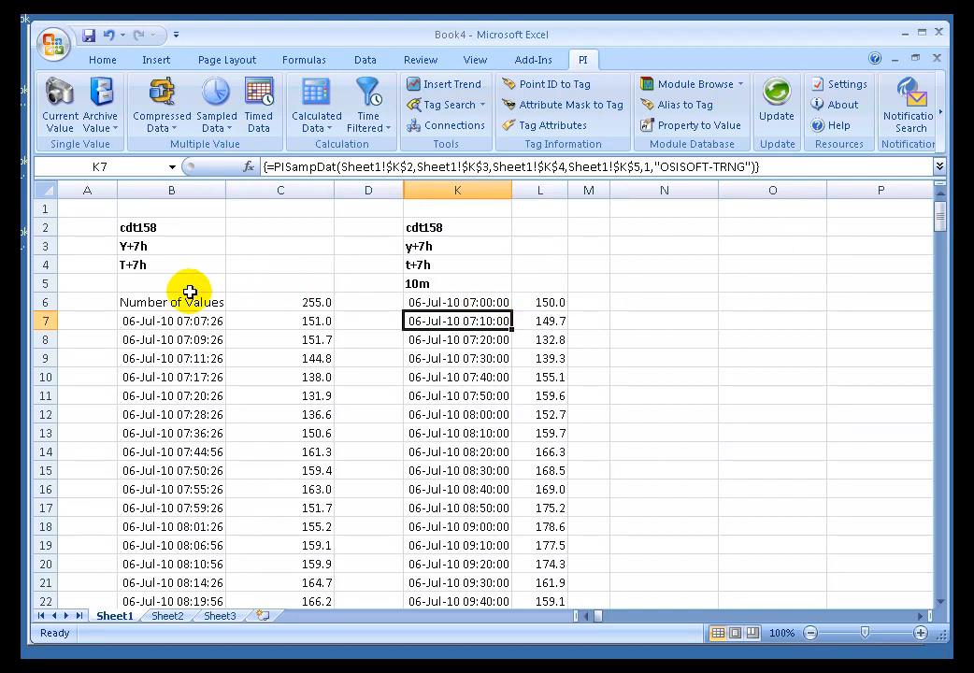
pyautogui.click(171, 301)
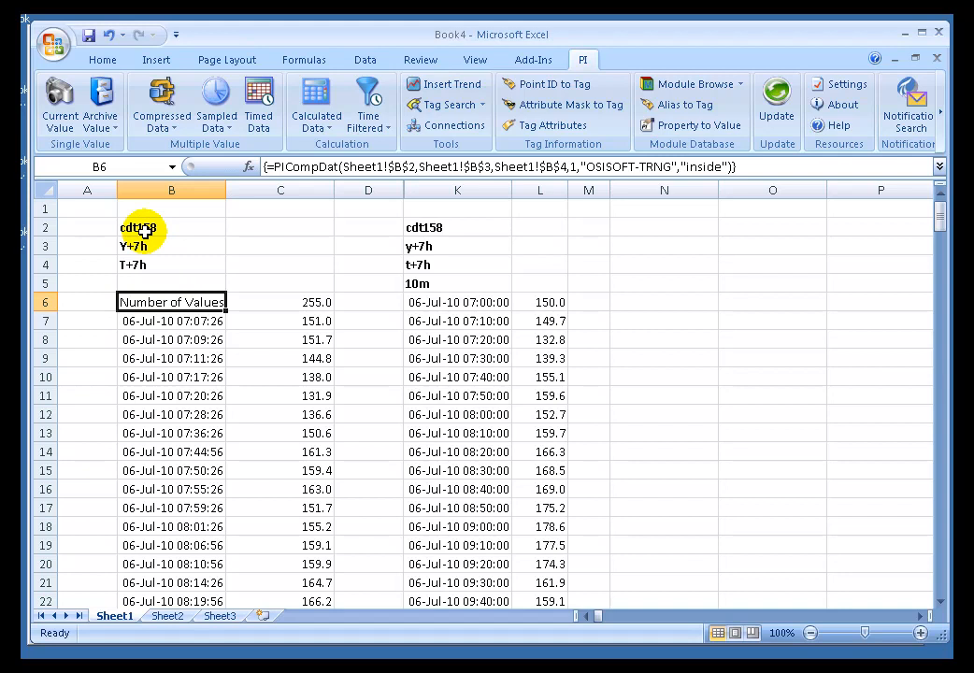
pyautogui.moveTo(187, 340)
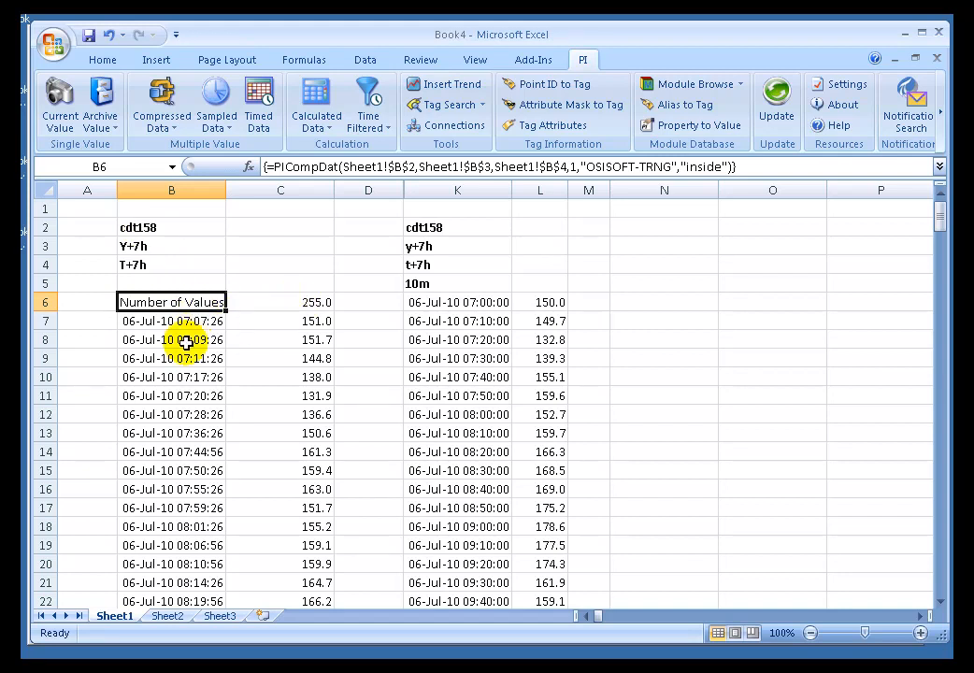
pyautogui.click(171, 339)
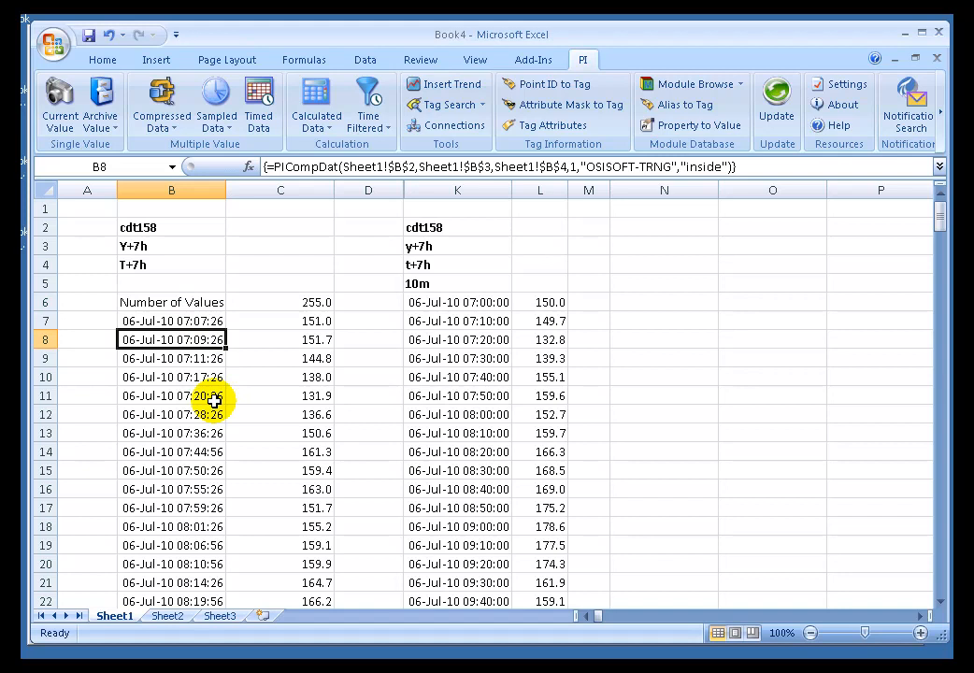
pyautogui.click(171, 301)
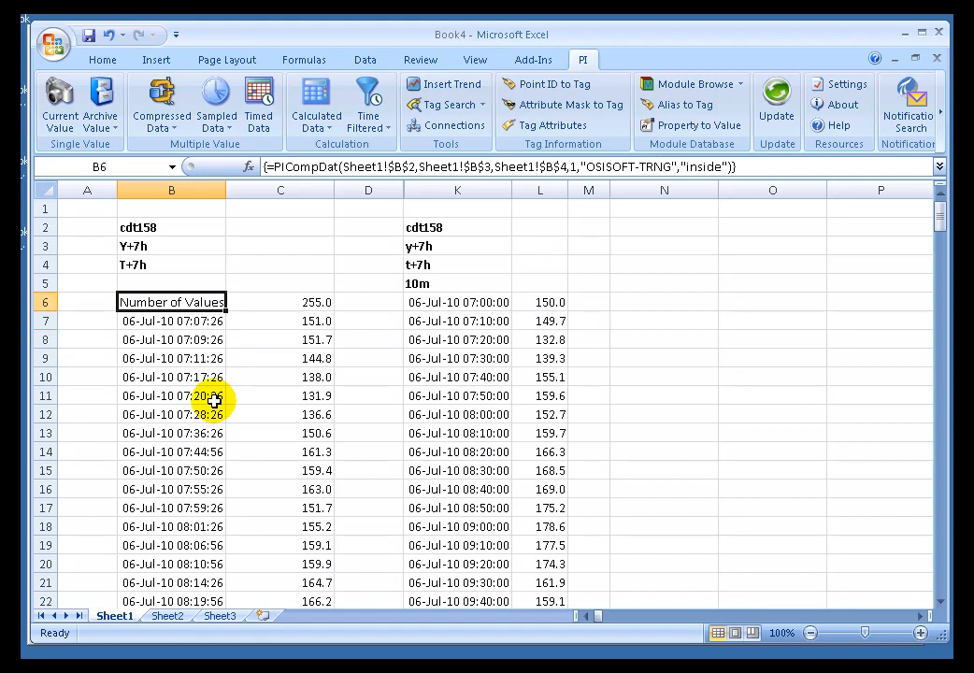
pyautogui.click(279, 300)
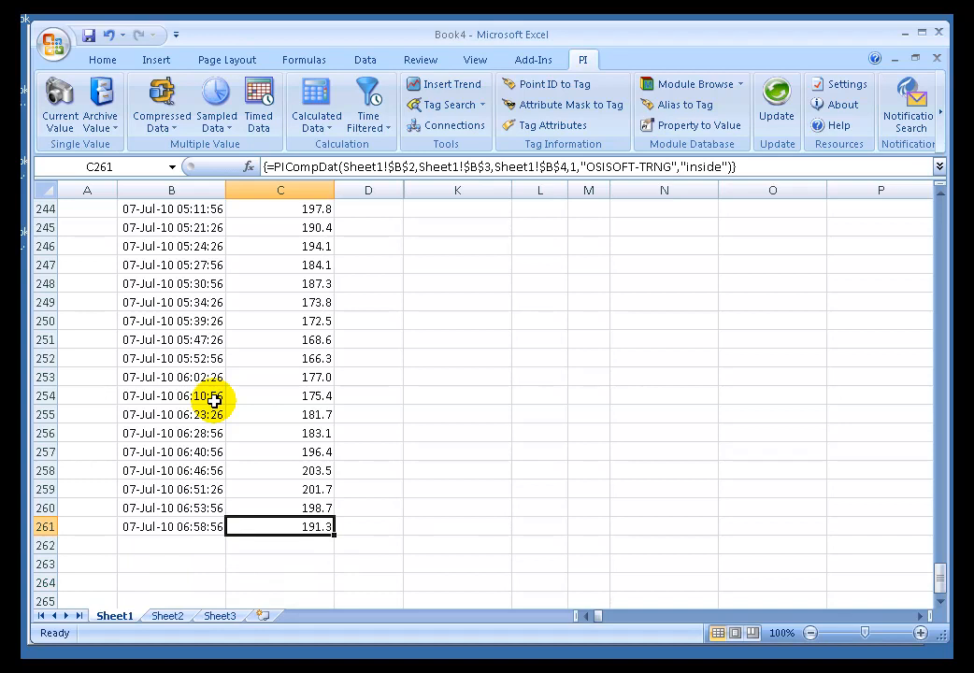
pyautogui.doubleClick(280, 526)
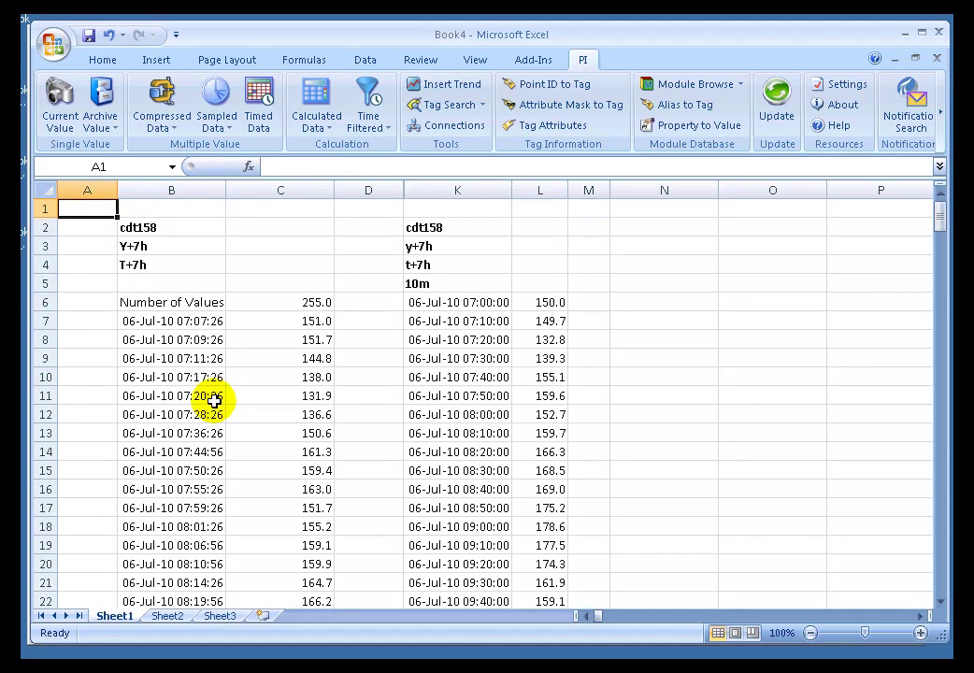
# - Replace the B2 tag cdt158 with sinusoid and check the emptied rows below
pyautogui.click(171, 227)
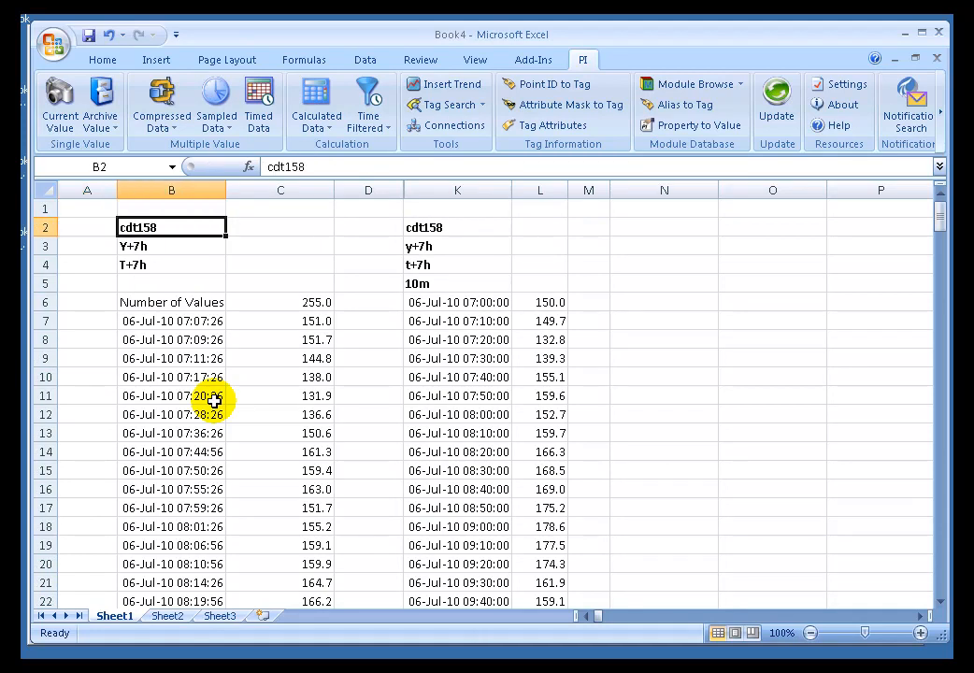
pyautogui.write('sinusoid')
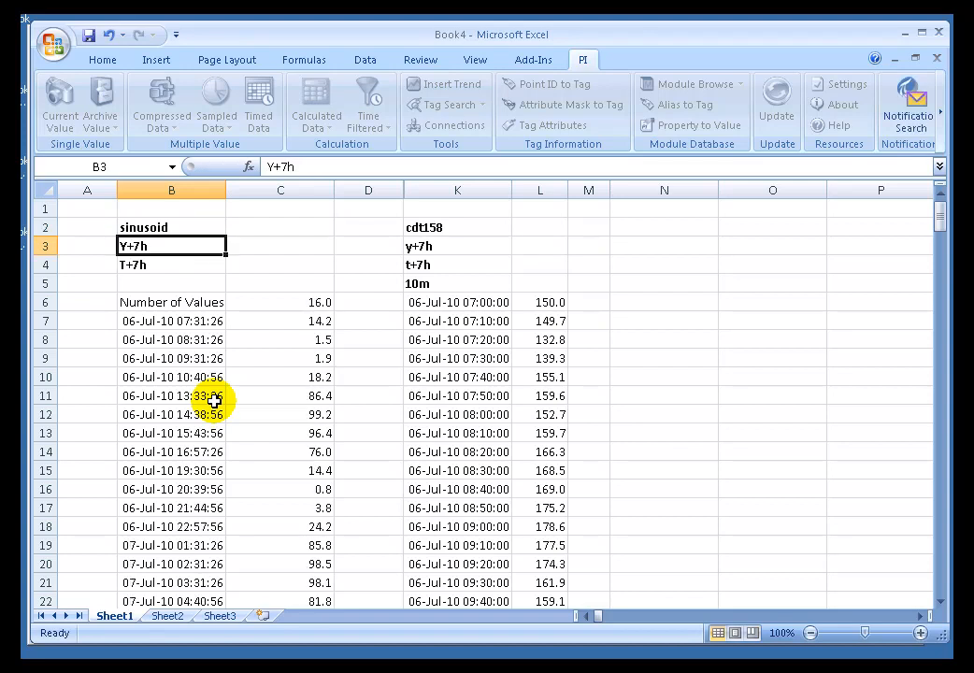
pyautogui.click(171, 302)
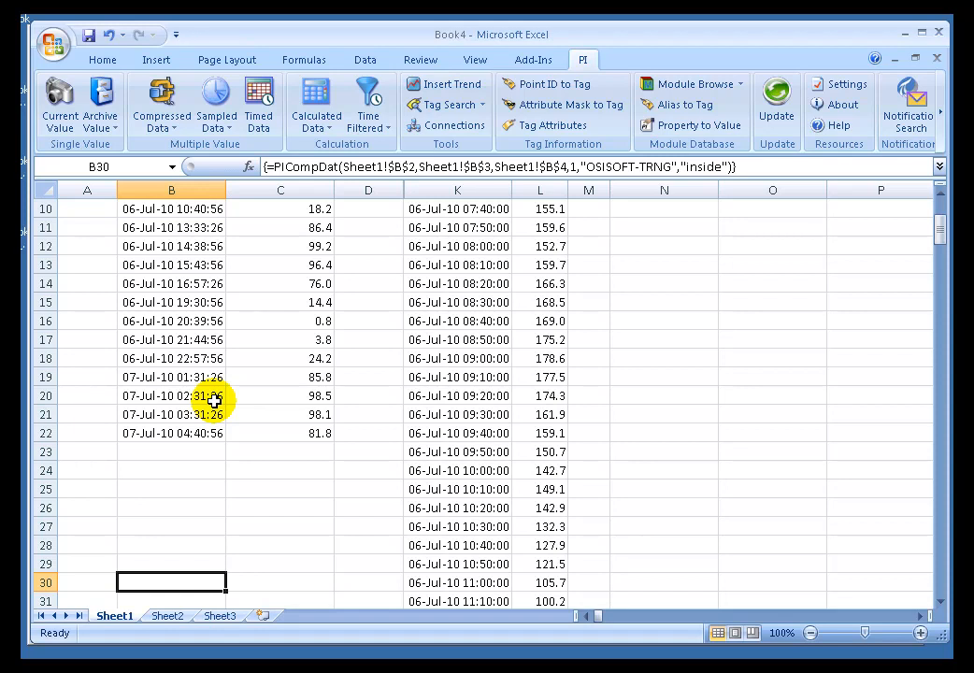
pyautogui.moveTo(321, 148)
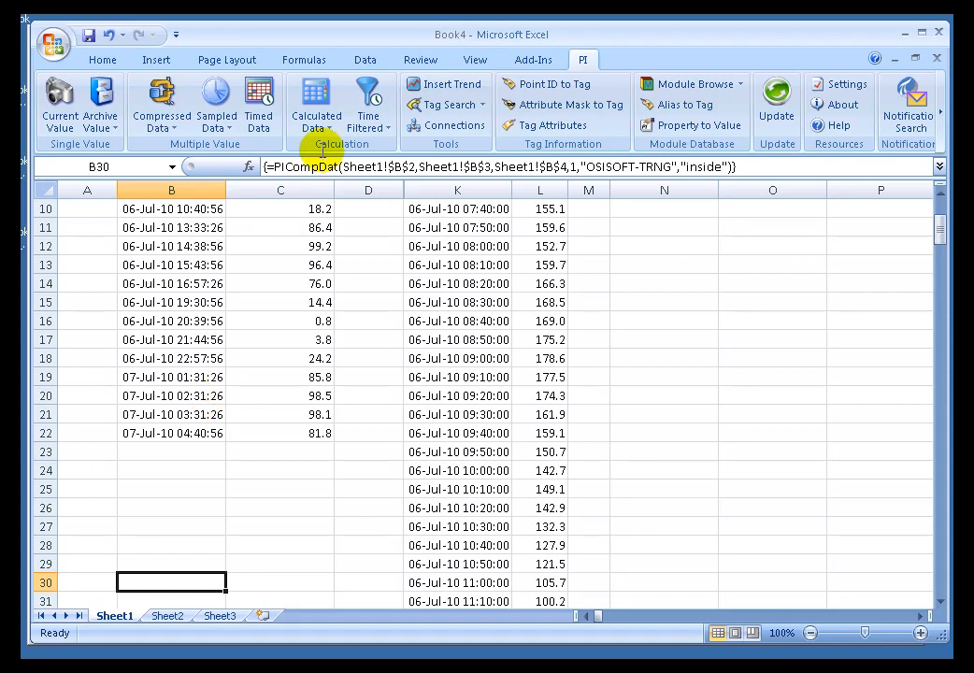
pyautogui.doubleClick(171, 581)
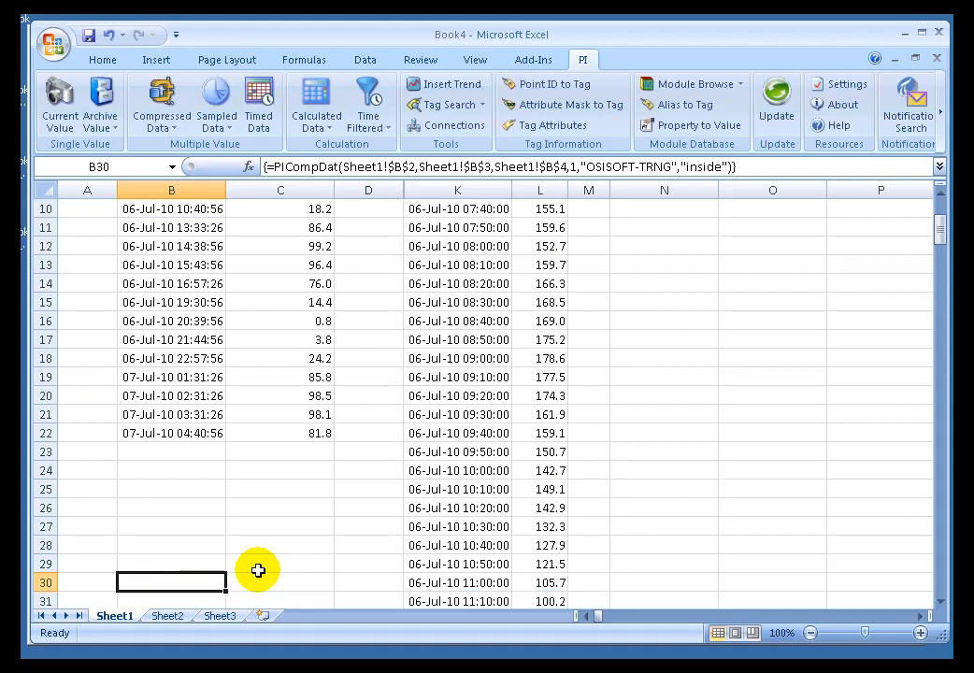
pyautogui.click(171, 564)
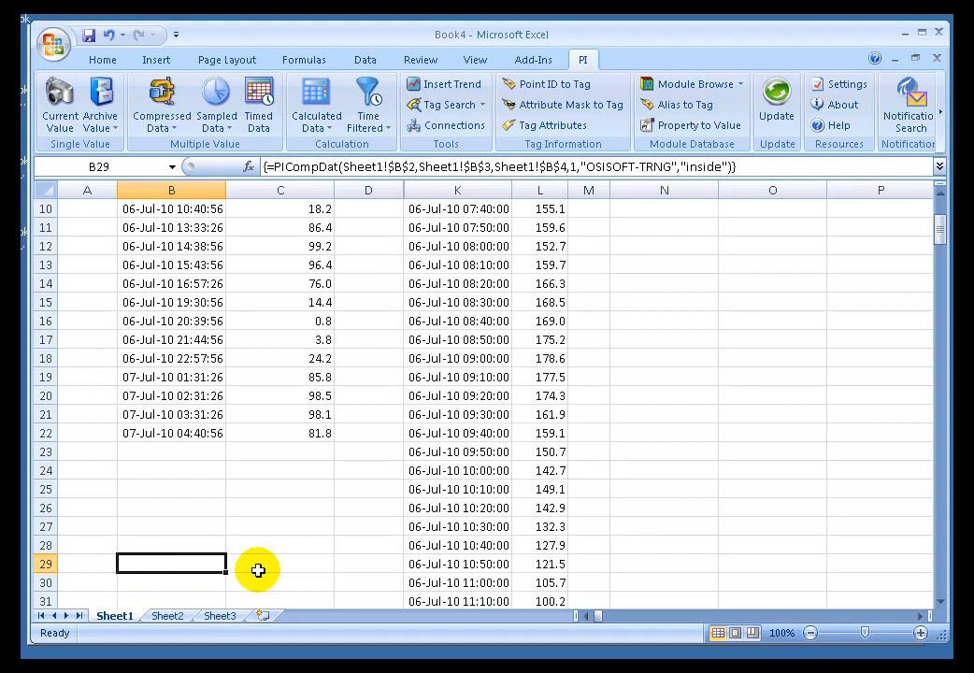
pyautogui.write('=now(')
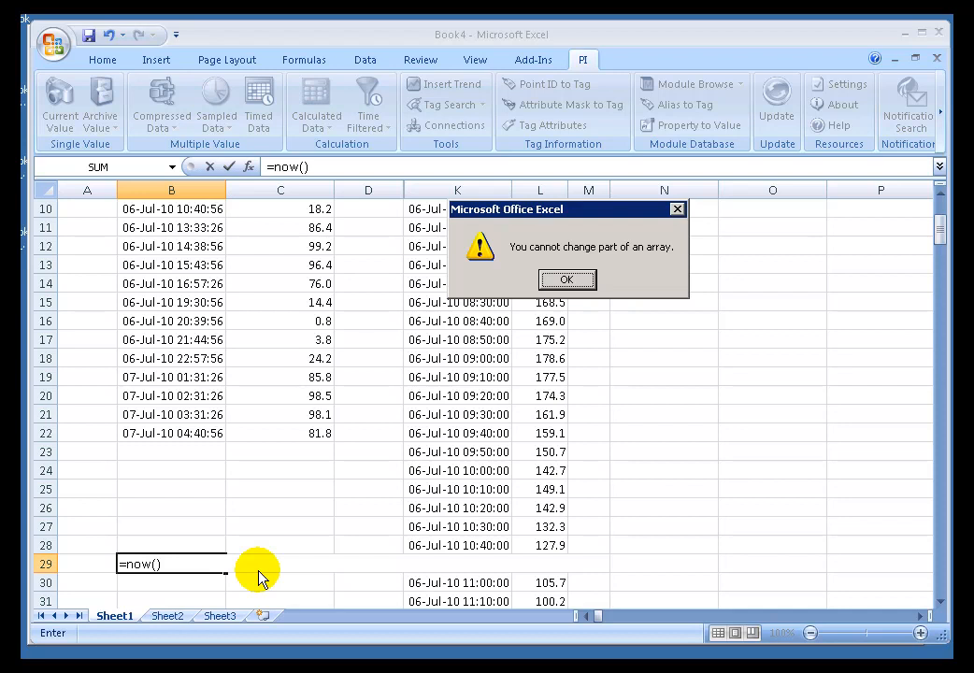
pyautogui.click(568, 280)
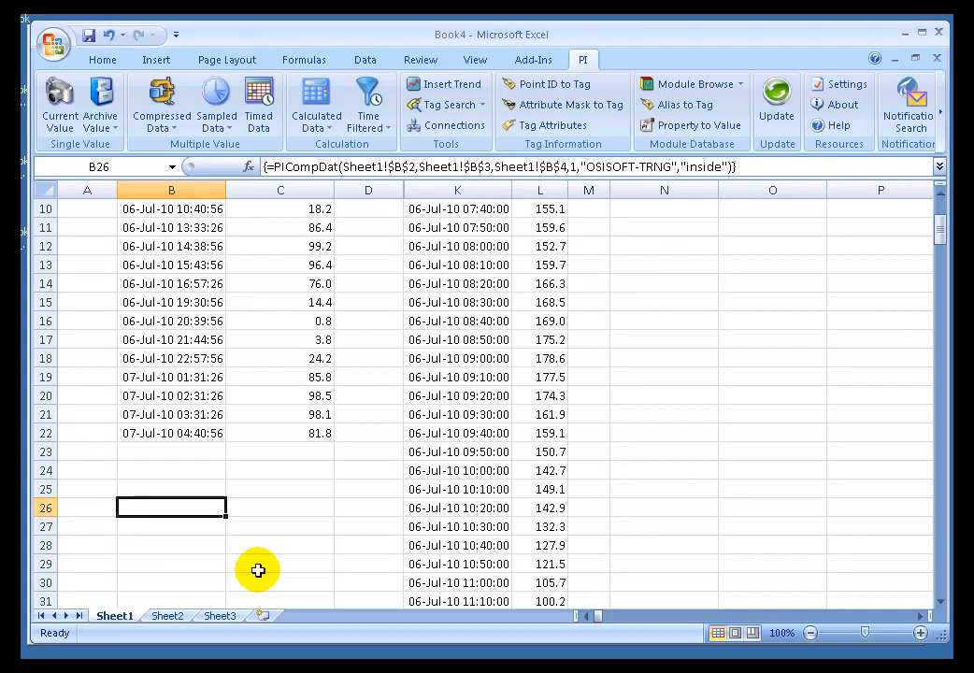
pyautogui.click(171, 470)
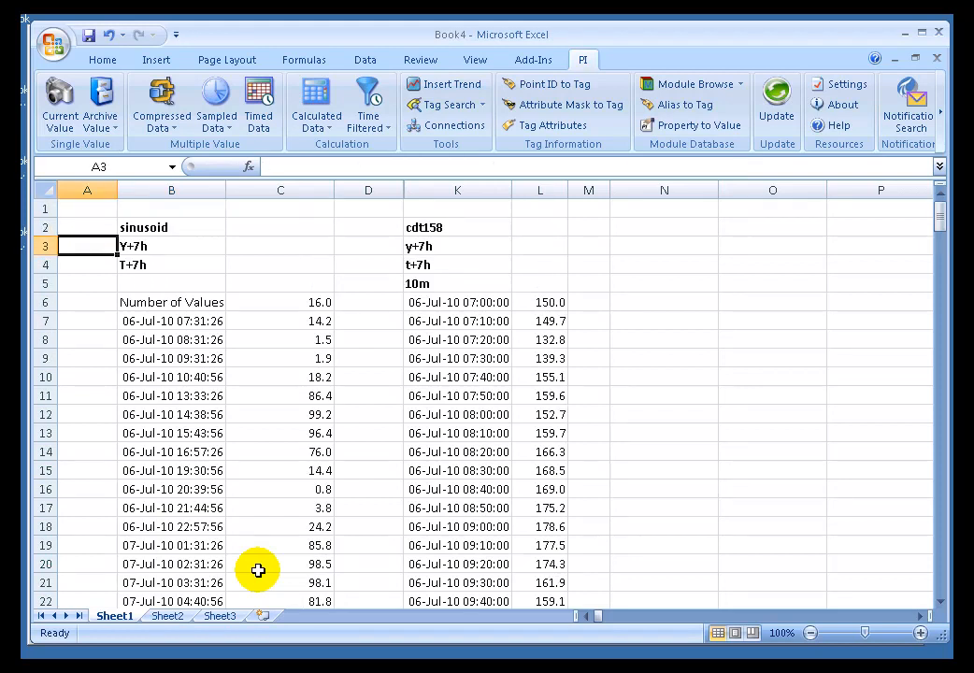
# - Enable 'Display #N/A instead of Blanks' in the PI DataLink Settings and confirm
pyautogui.click(171, 226)
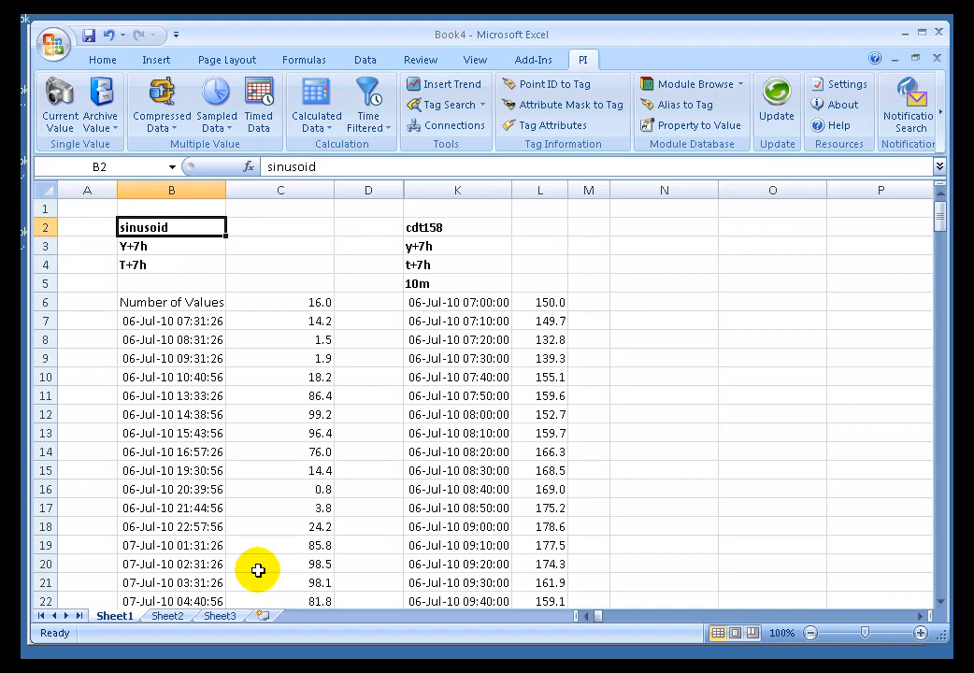
pyautogui.moveTo(345, 391)
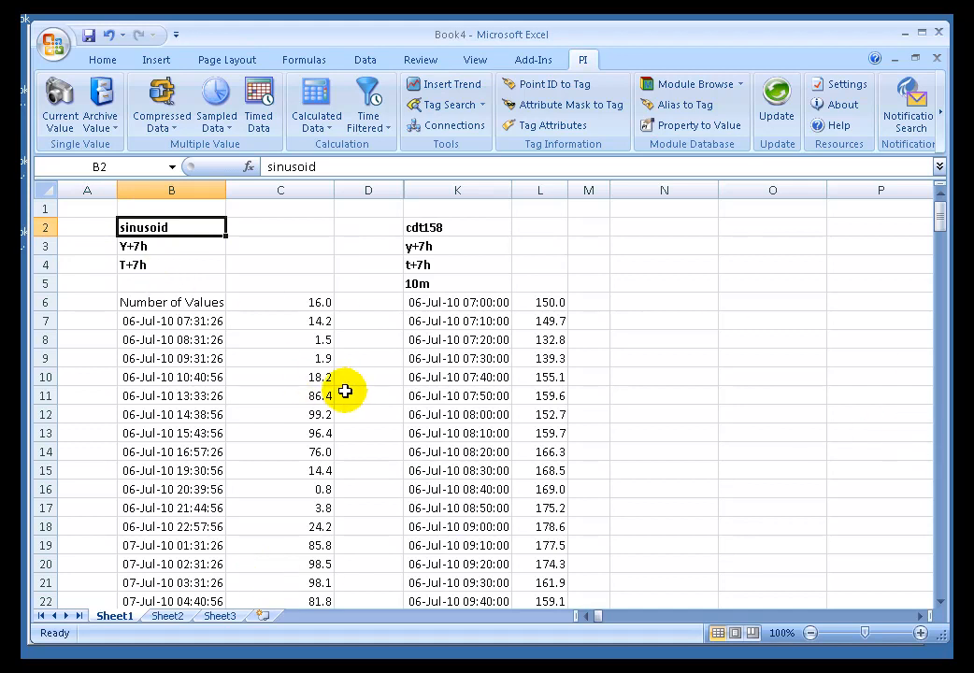
pyautogui.scroll(-3)
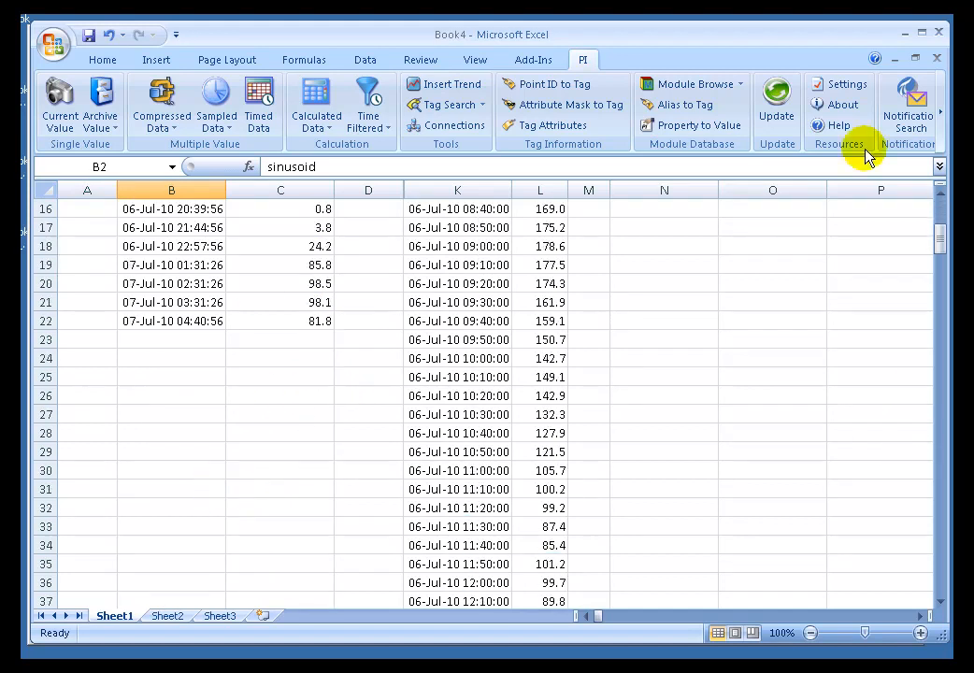
pyautogui.click(848, 84)
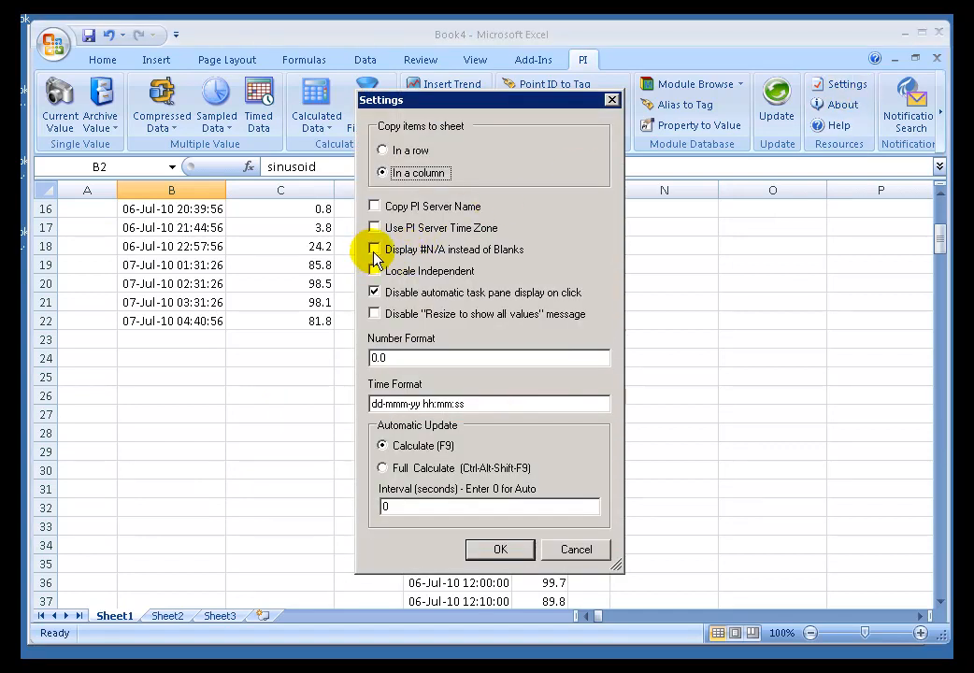
pyautogui.click(373, 250)
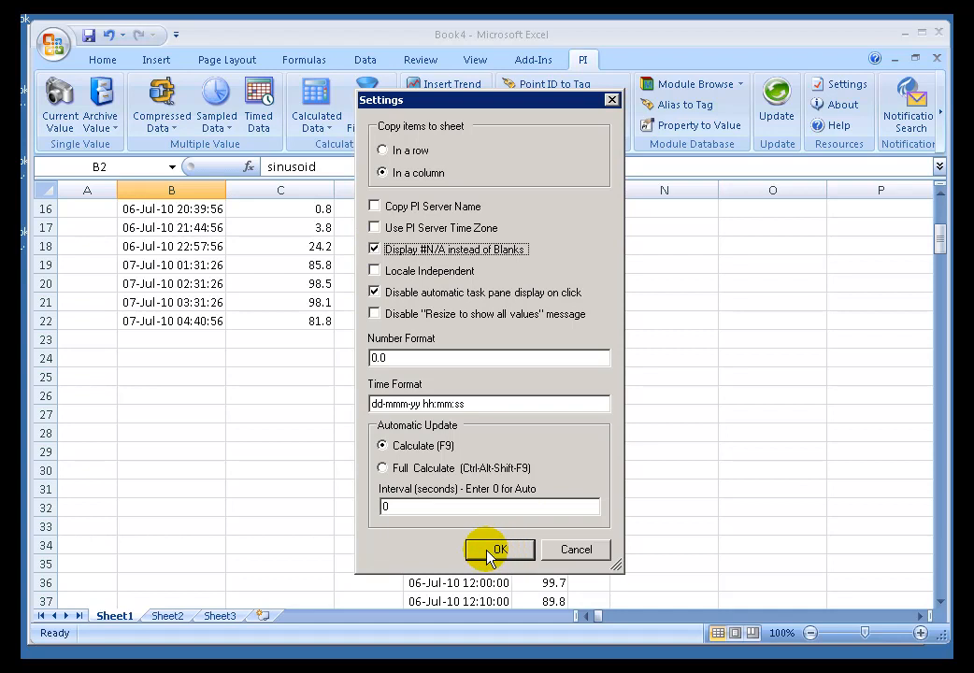
pyautogui.click(499, 548)
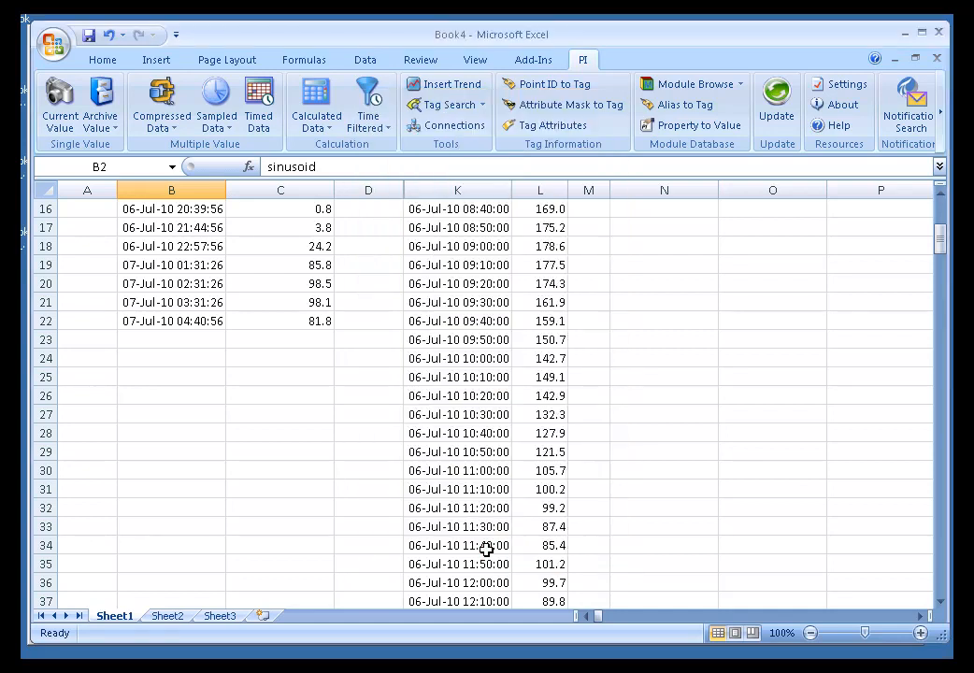
# - Swap B2's tag to cdt158 and back to sinusoid, viewing the #N/A rows down to row 261
pyautogui.scroll(3)
pyautogui.write('cdt158')
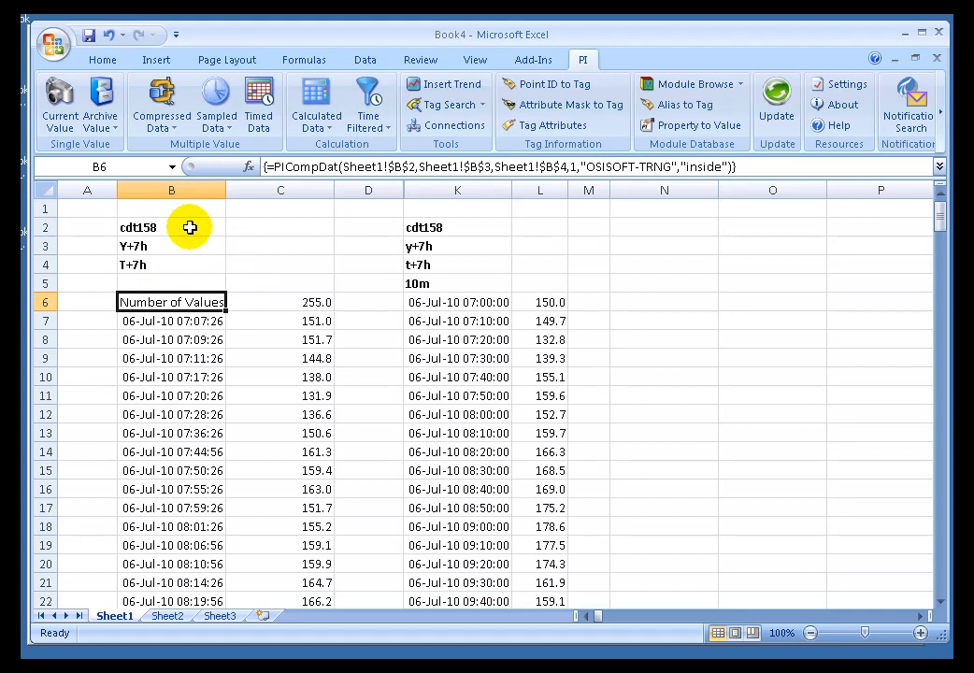
pyautogui.click(171, 227)
pyautogui.write('sinusoid')
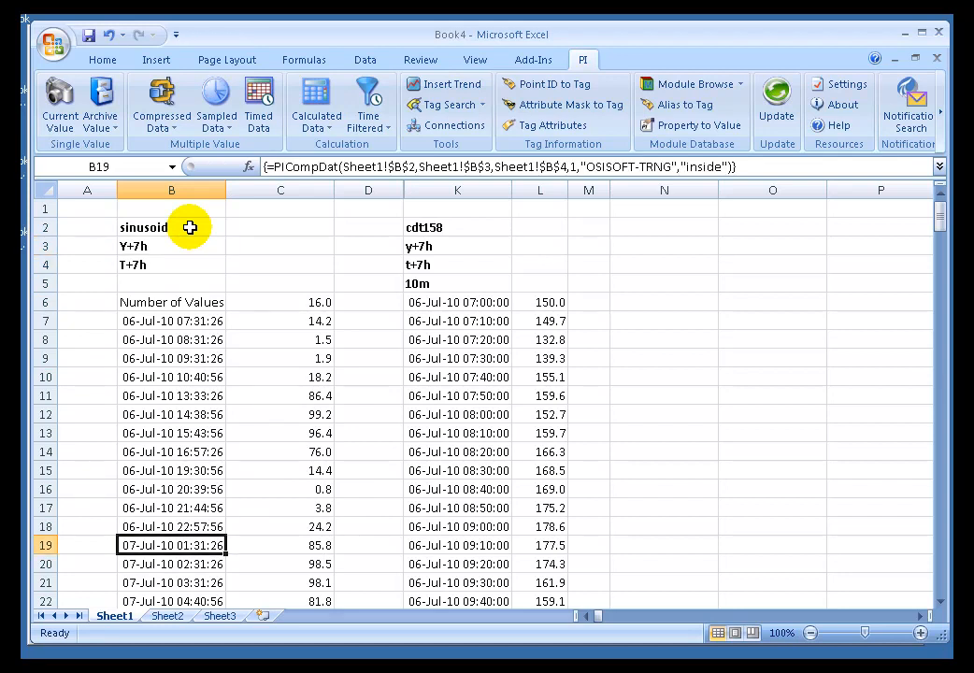
pyautogui.scroll(-3)
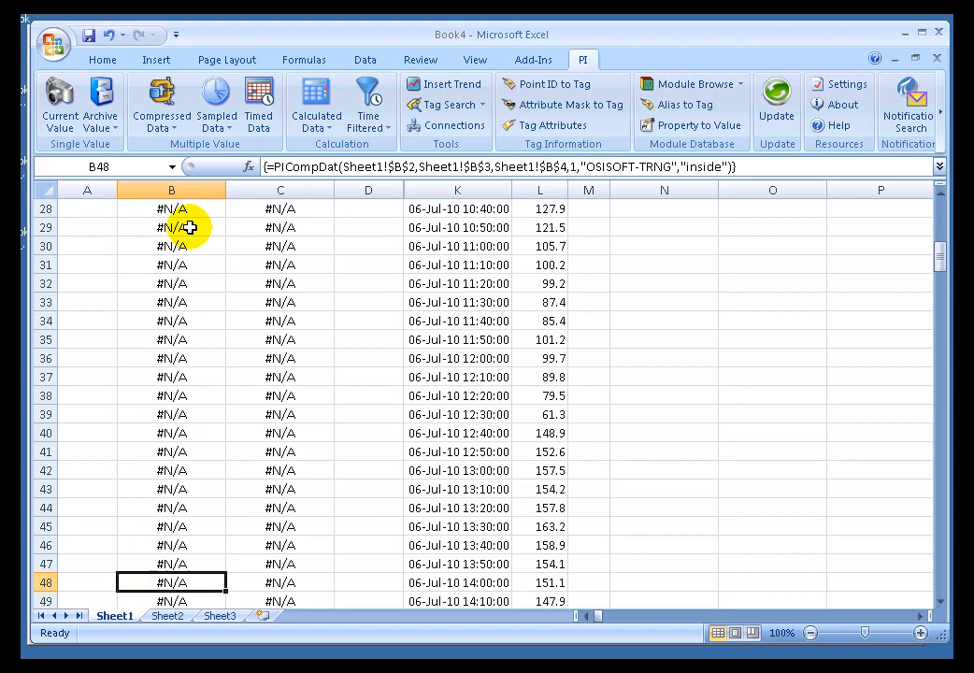
pyautogui.scroll(-3)
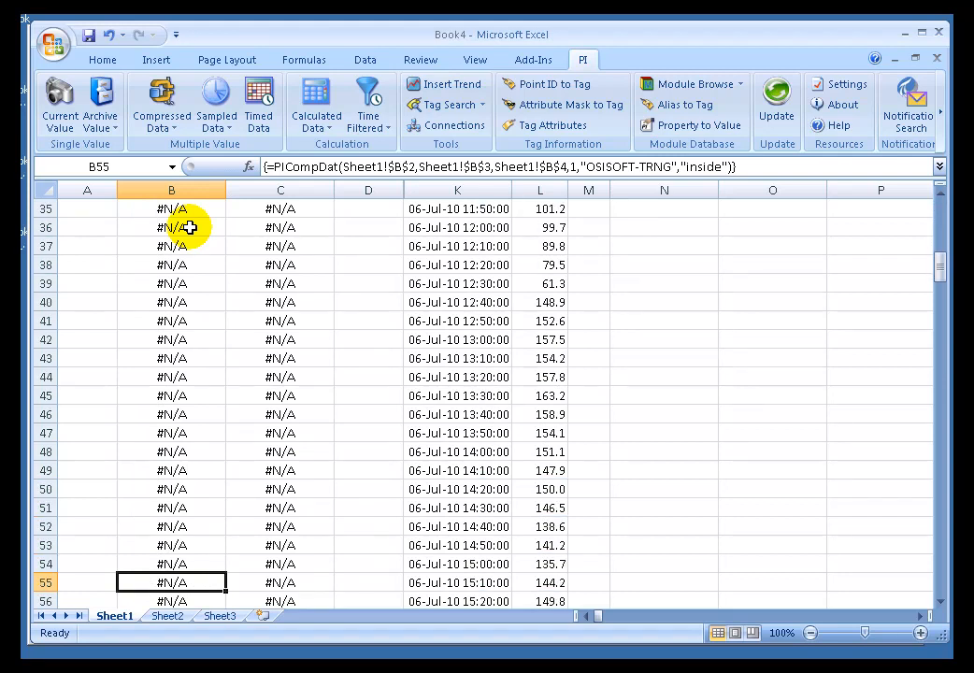
pyautogui.scroll(-3)
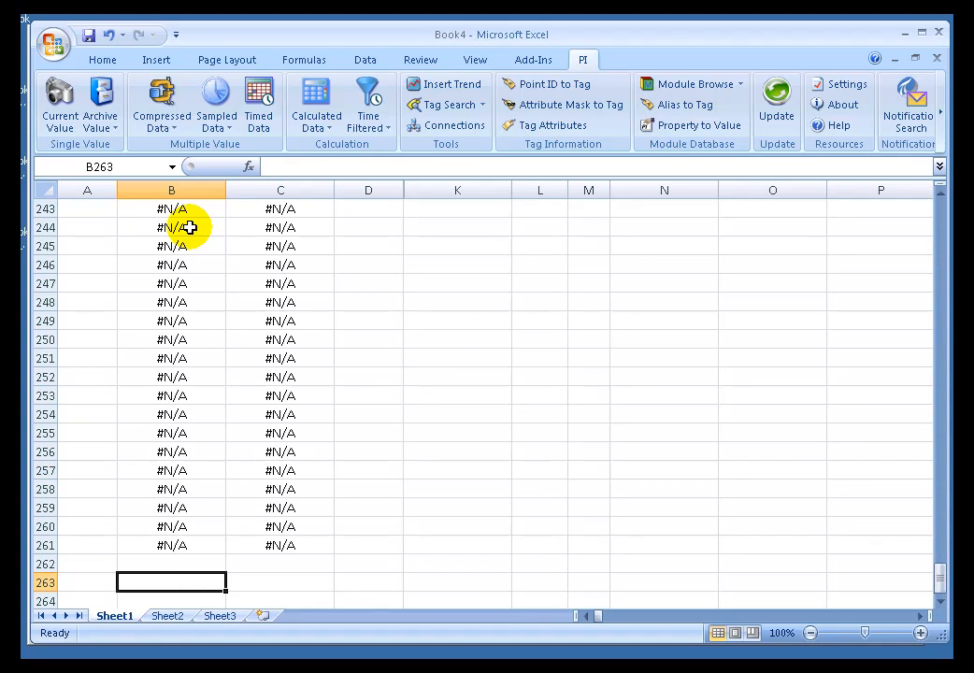
pyautogui.press('ctrl+Home')
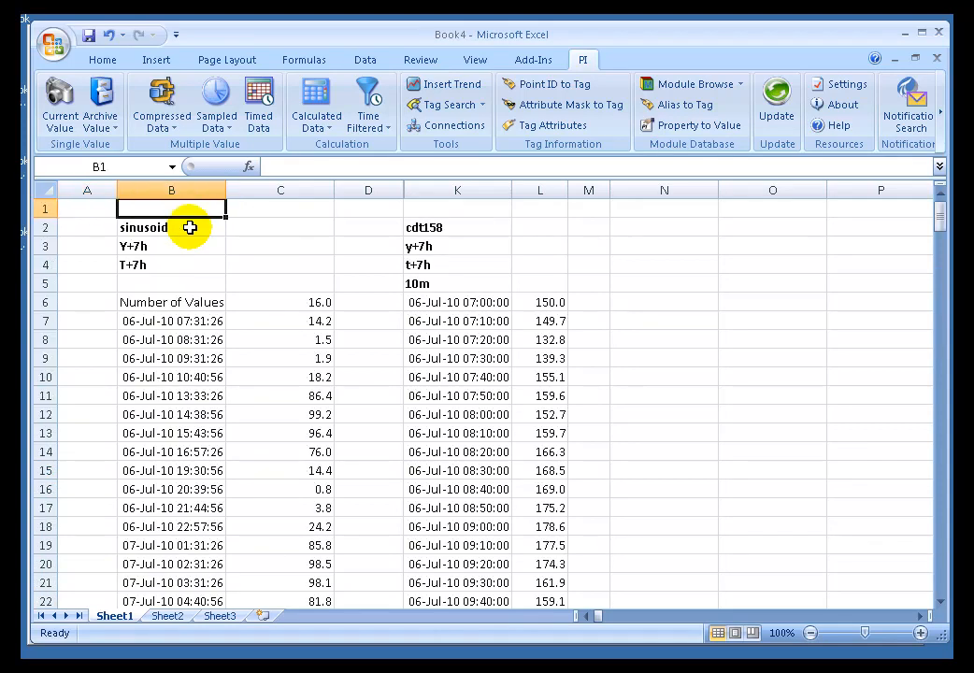
pyautogui.click(839, 85)
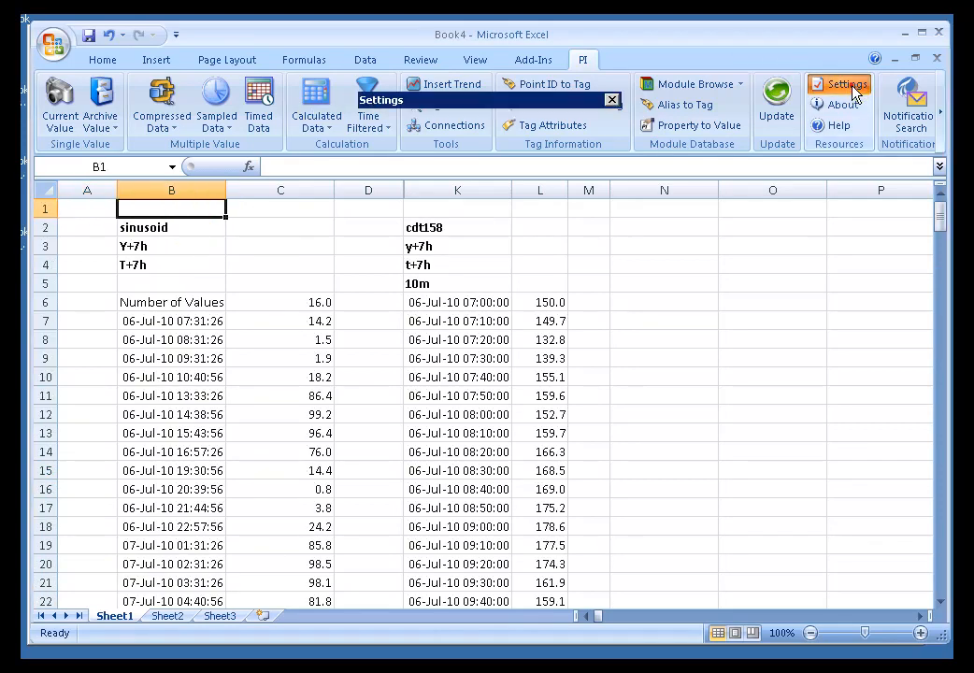
# - Untick 'Display #N/A instead of Blanks' and confirm, so unused sinusoid rows show blank
pyautogui.click(838, 84)
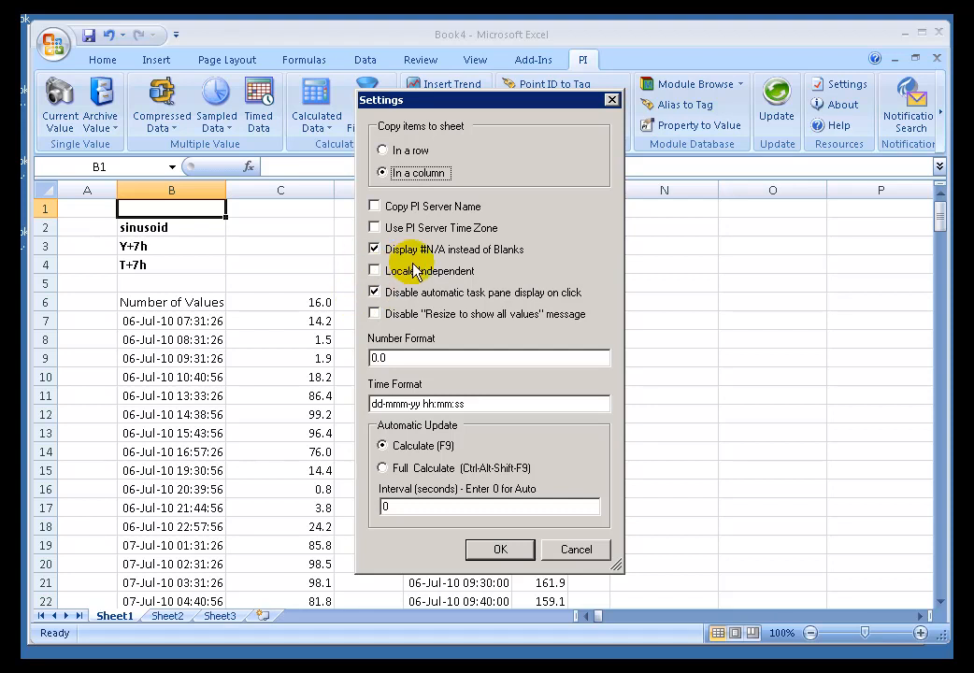
pyautogui.click(375, 248)
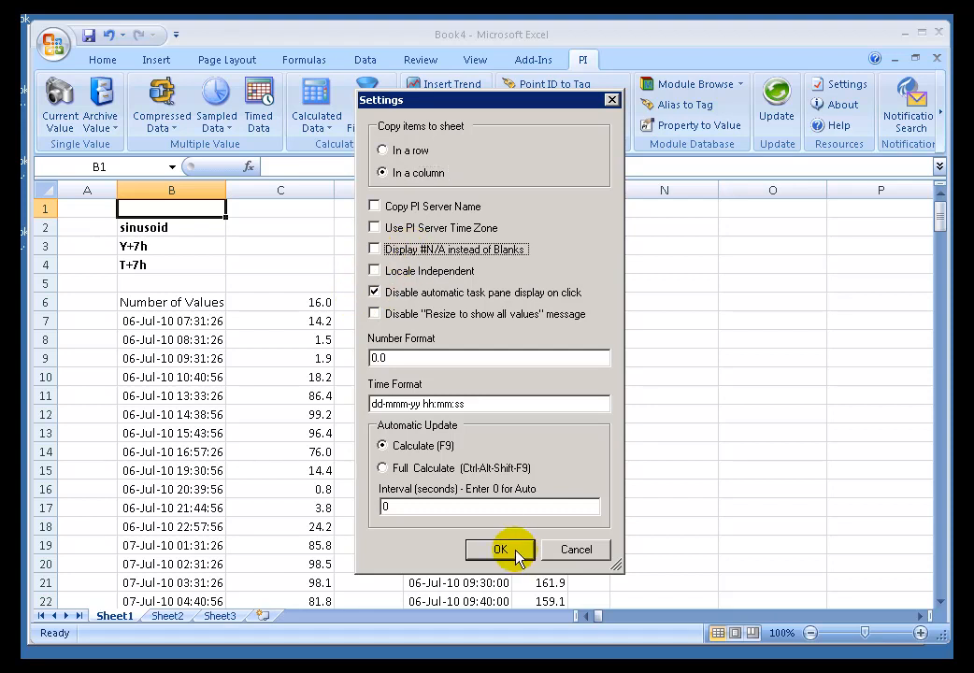
pyautogui.click(500, 549)
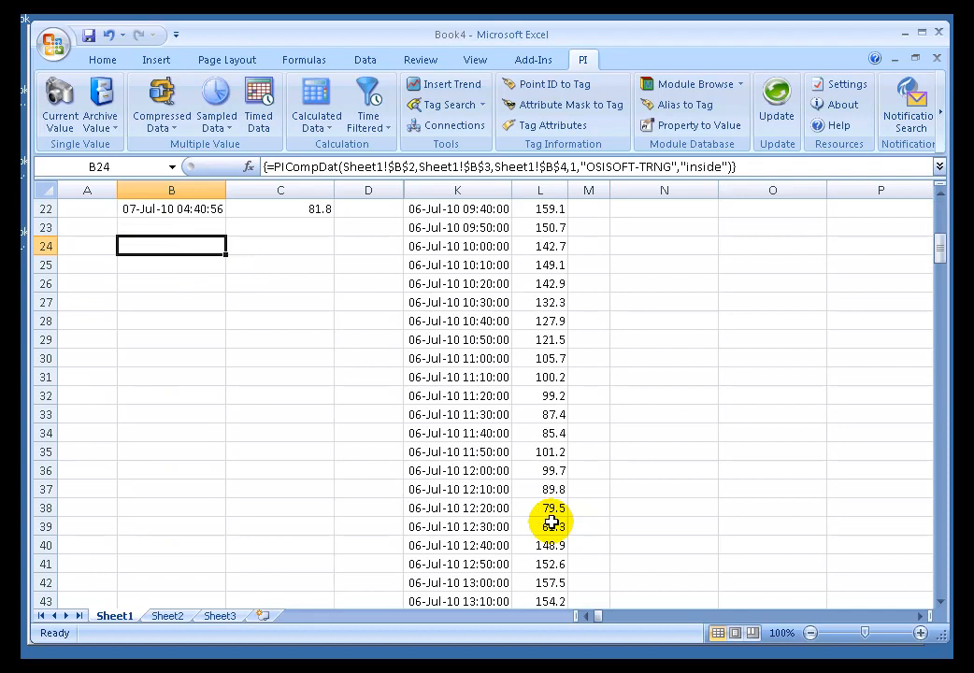
pyautogui.click(172, 320)
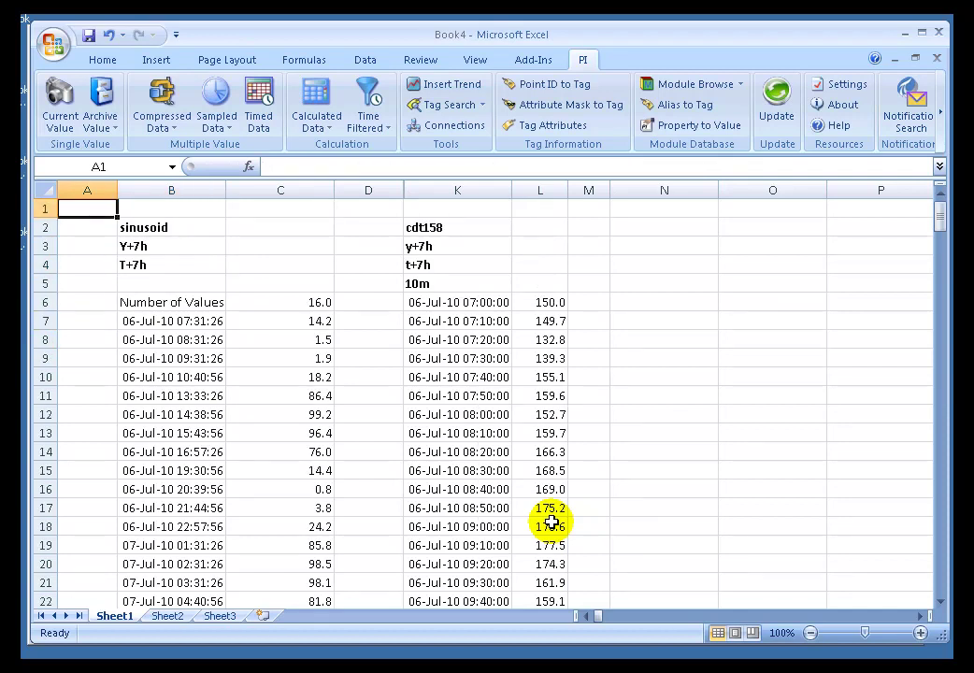
# - Enter cdt158 in B2 and confirm the array fills 255 values through row 261
pyautogui.click(171, 226)
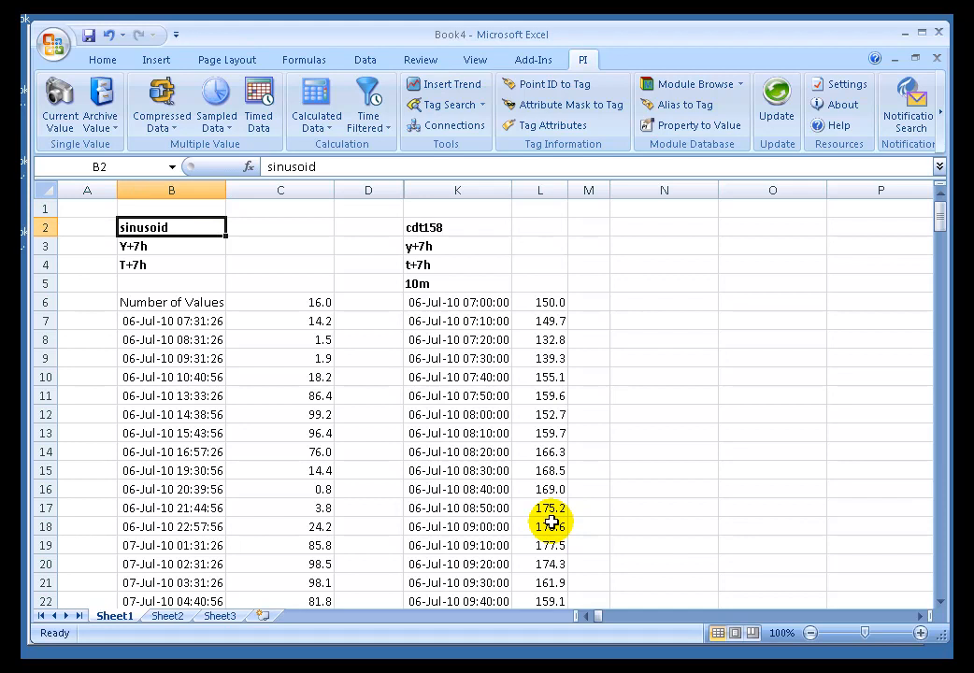
pyautogui.click(171, 245)
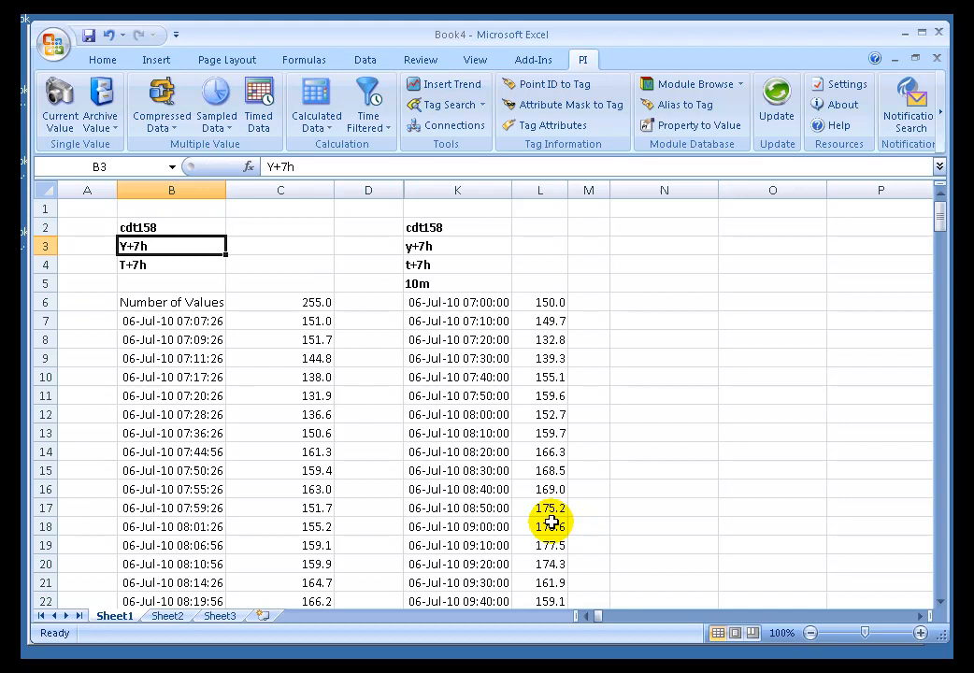
pyautogui.click(171, 301)
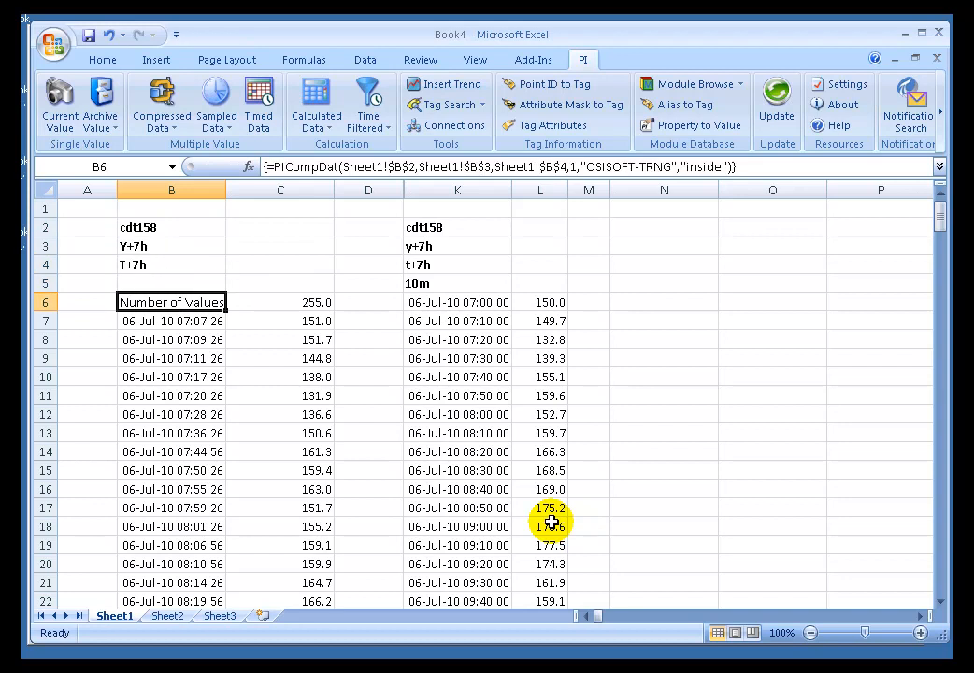
pyautogui.scroll(-3)
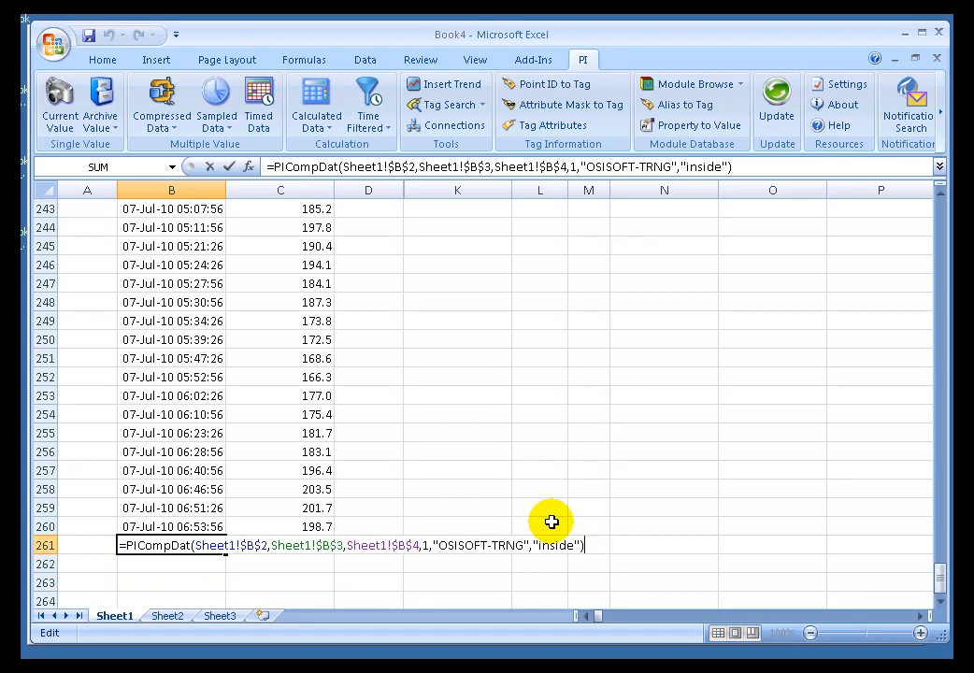
pyautogui.press('Return')
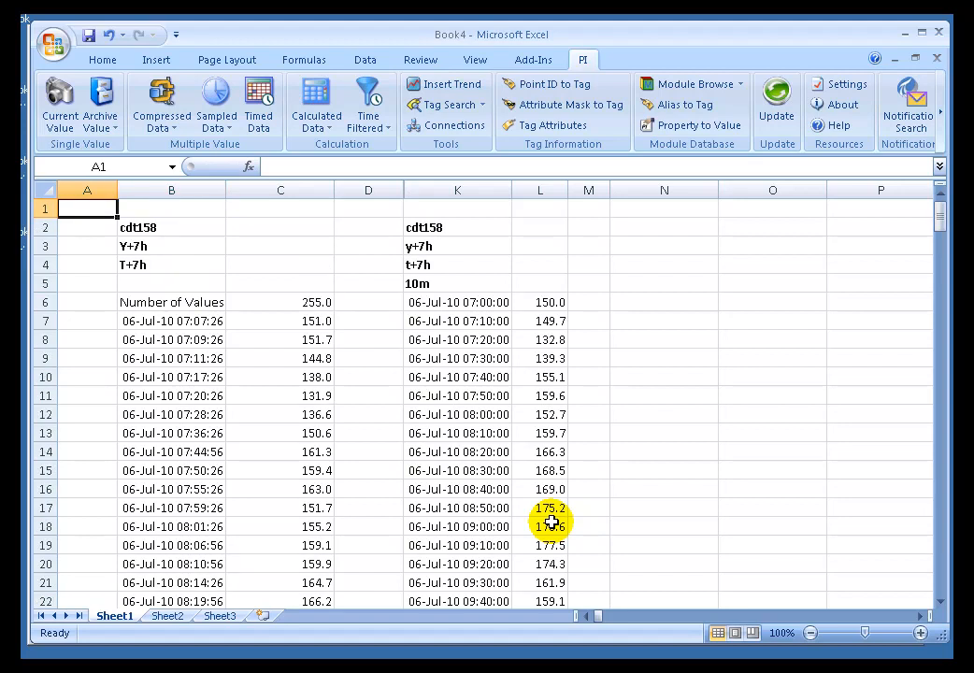
pyautogui.click(172, 265)
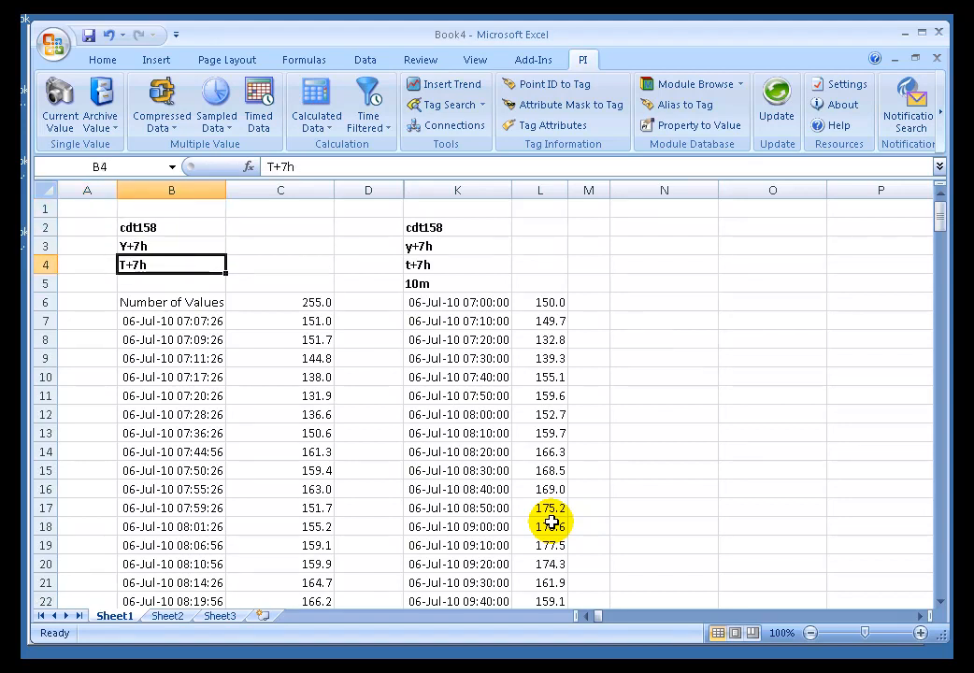
pyautogui.click(171, 246)
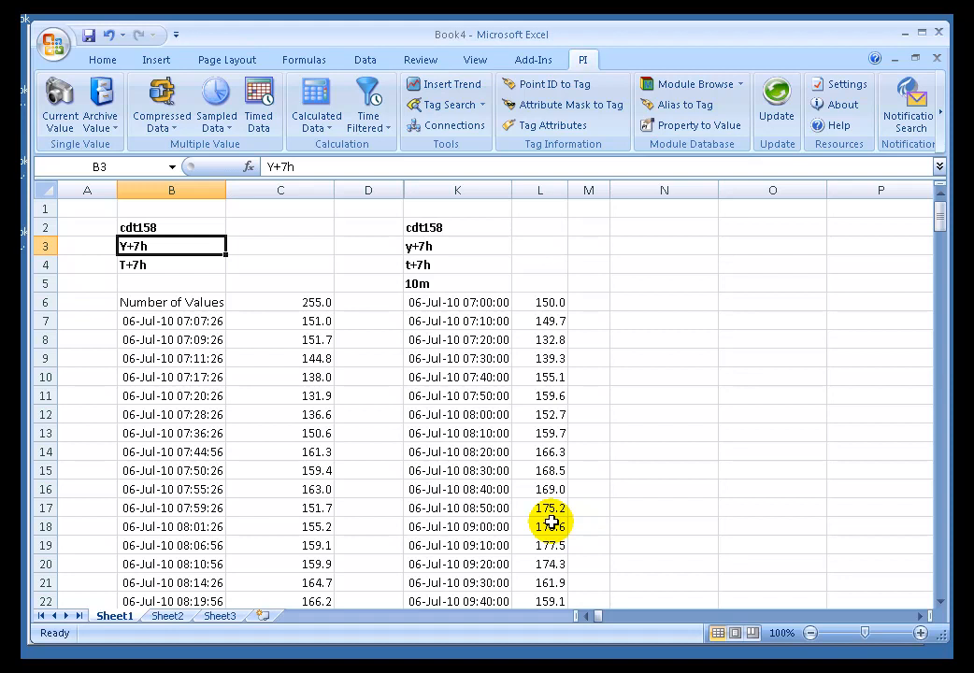
pyautogui.write('mon')
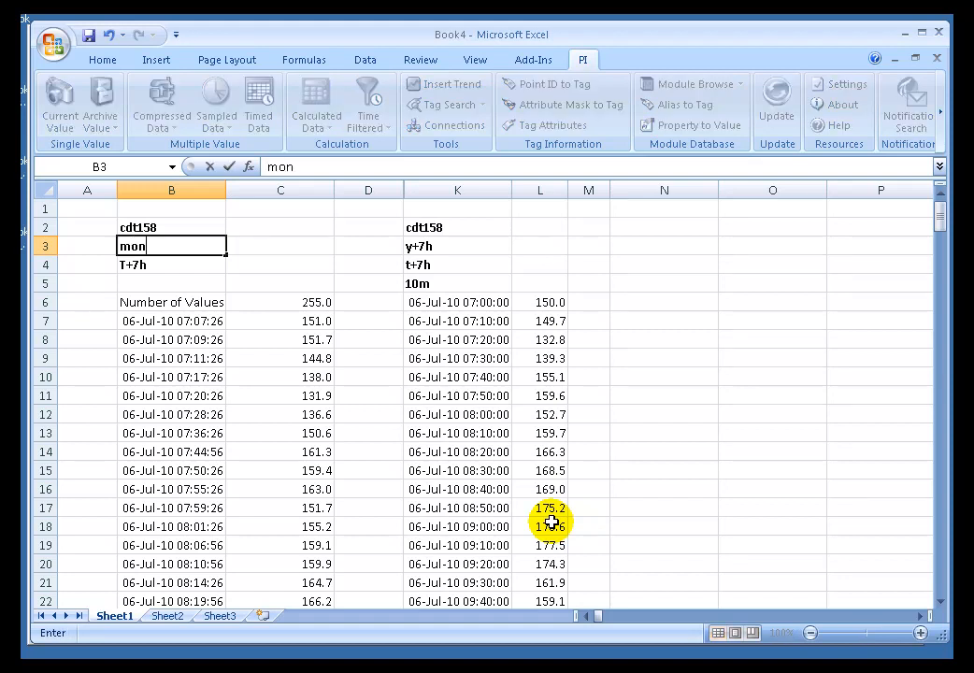
pyautogui.write('+7h')
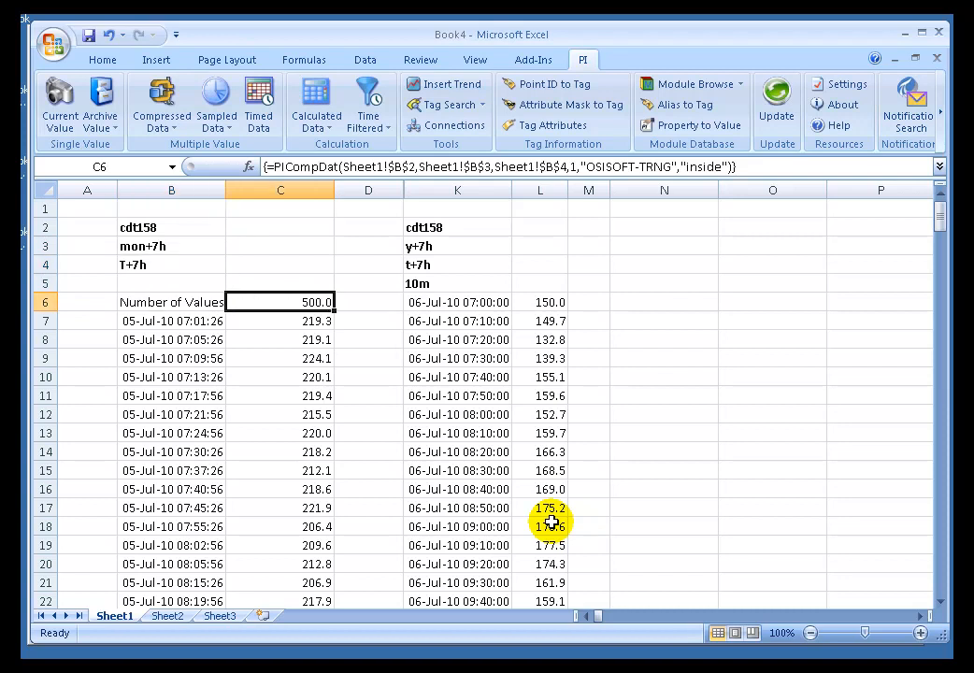
pyautogui.click(171, 302)
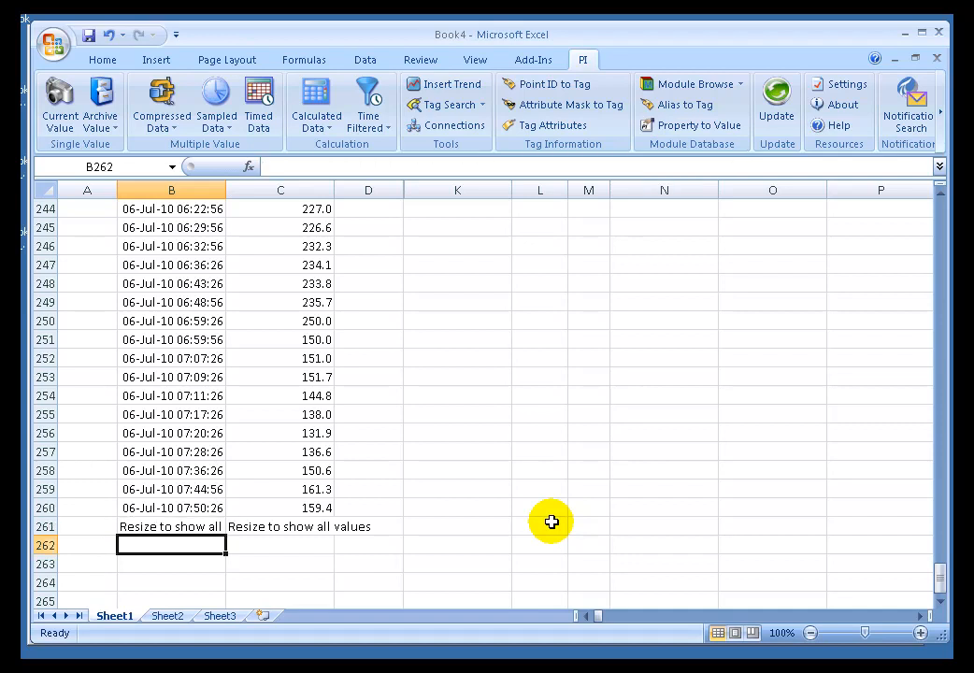
pyautogui.click(171, 526)
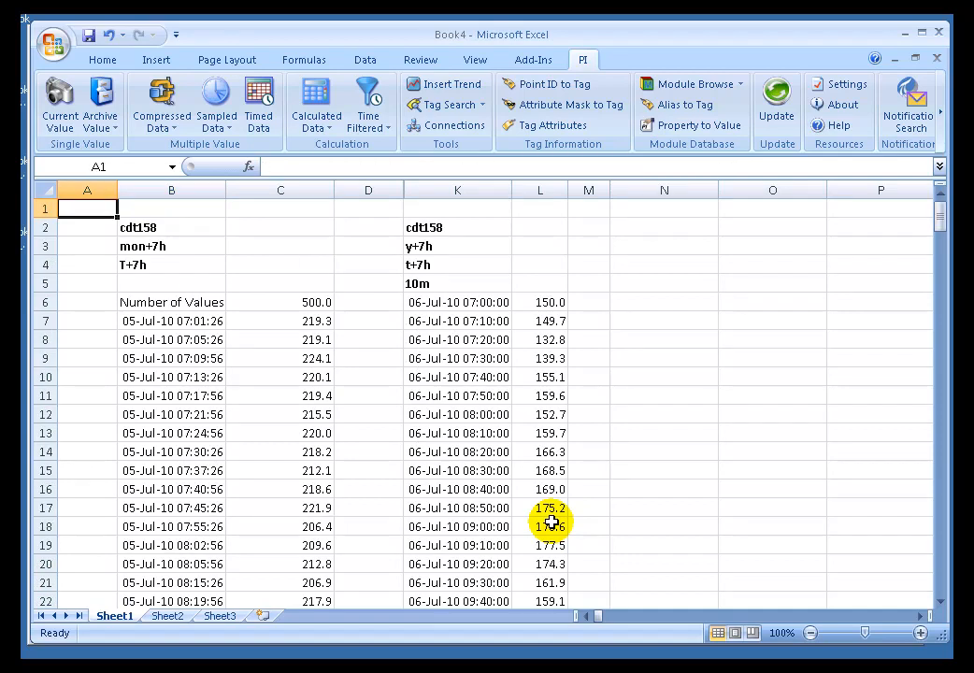
pyautogui.click(171, 301)
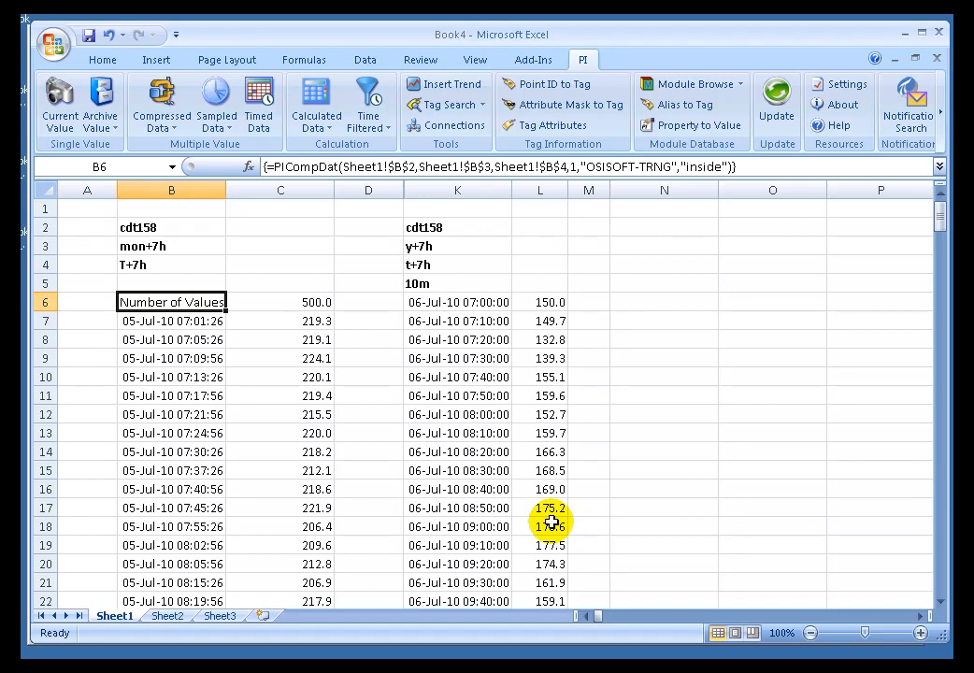
pyautogui.moveTo(182, 308)
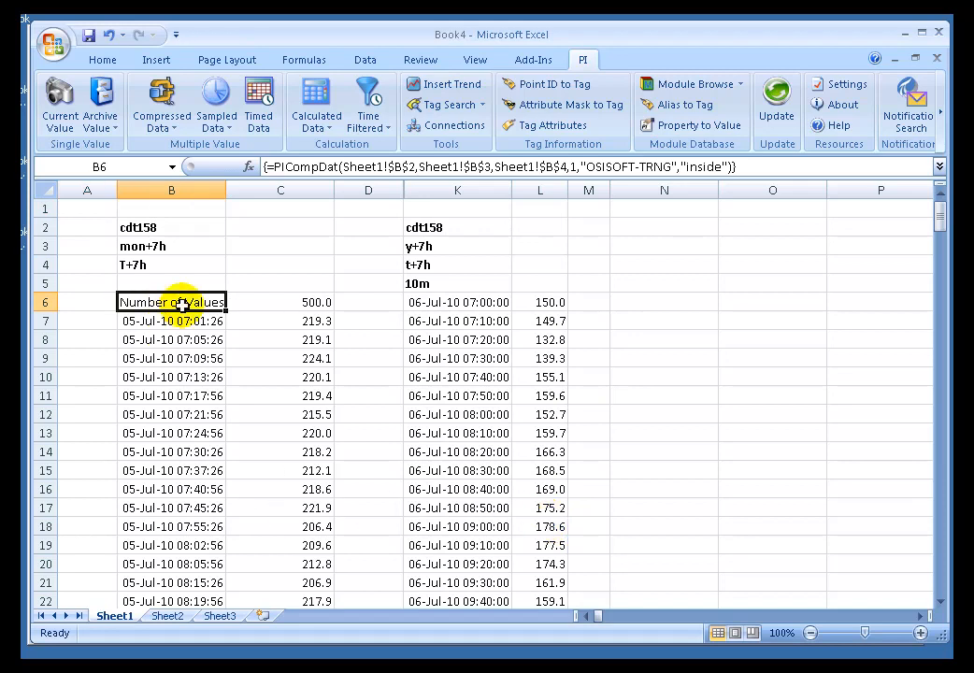
# - Run Recalculate (Resize) Function on the compressed-data array from a cell's right-click menu
pyautogui.rightClick(171, 321)
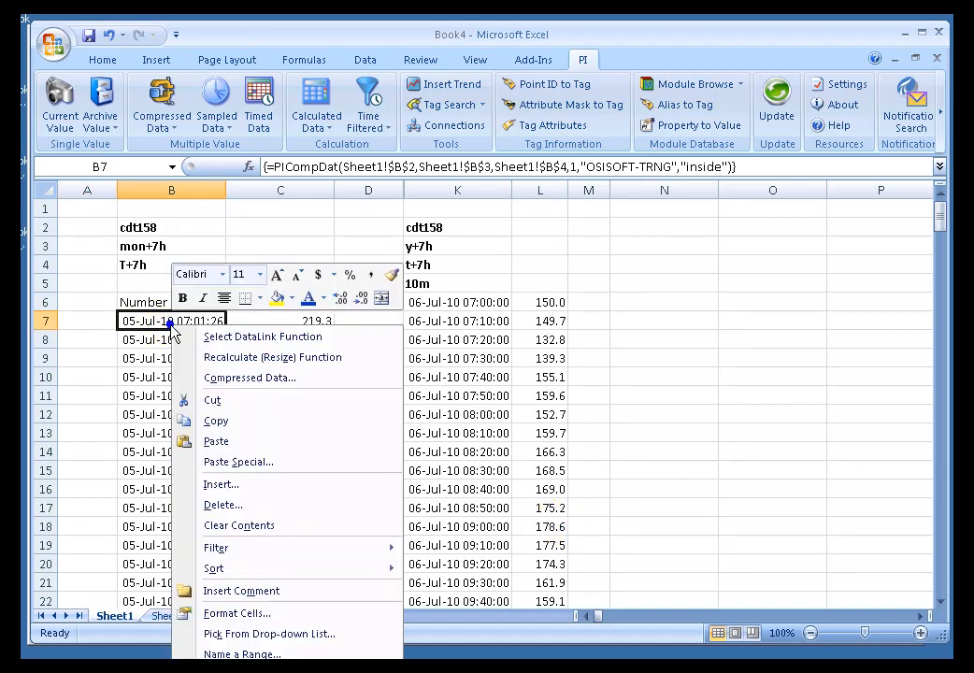
pyautogui.moveTo(272, 357)
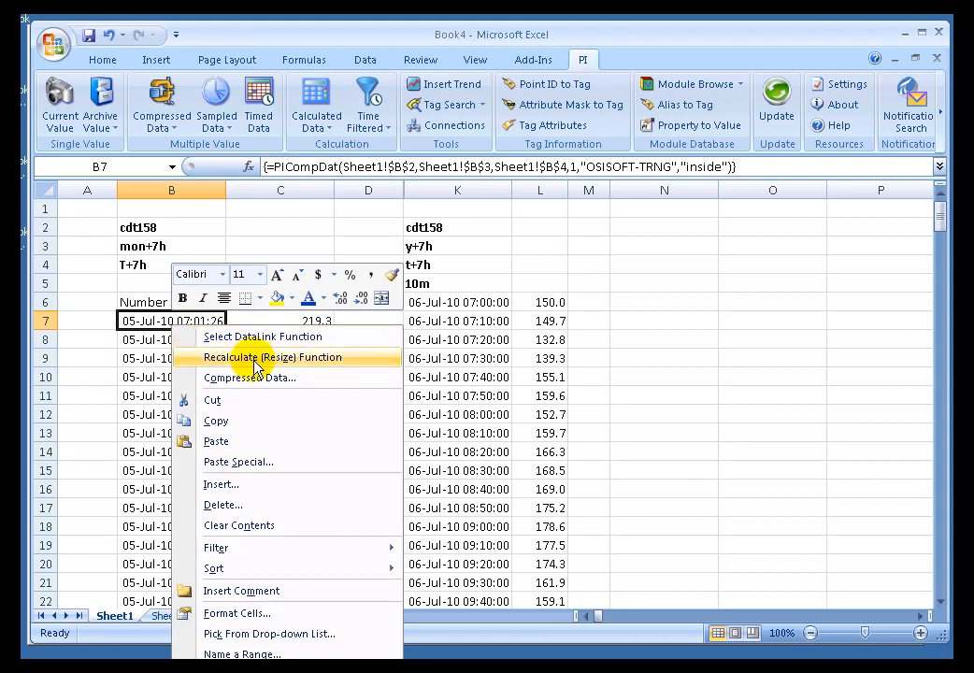
pyautogui.click(272, 357)
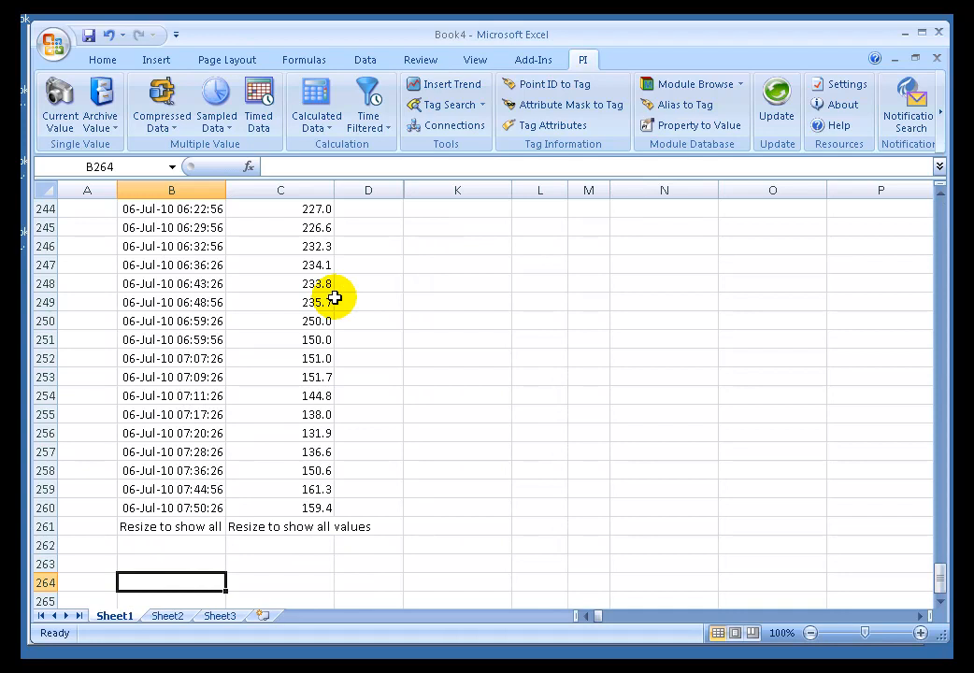
pyautogui.click(839, 84)
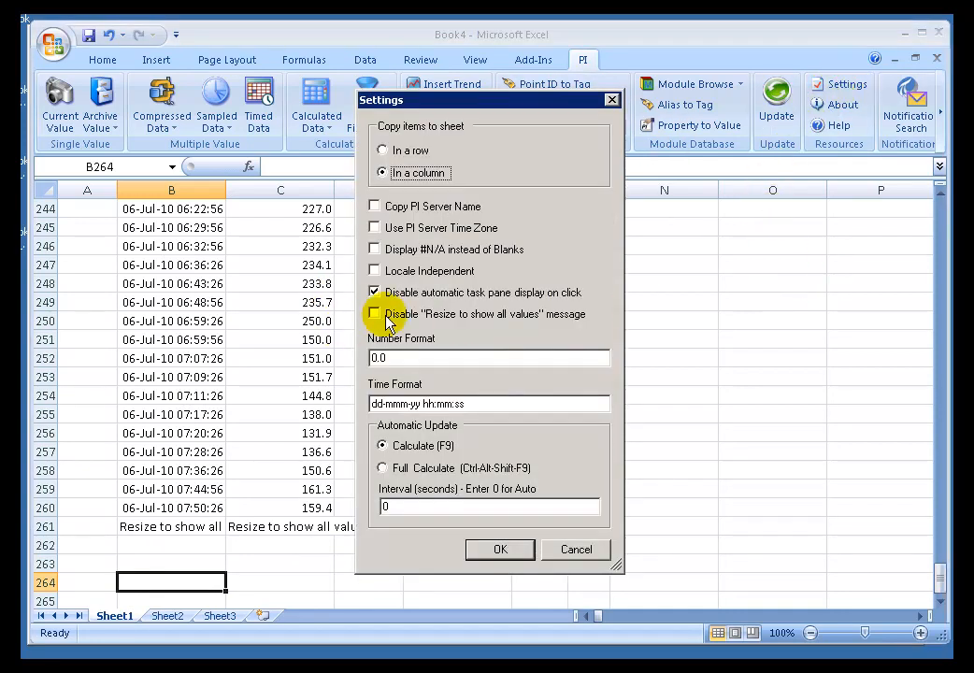
pyautogui.click(374, 313)
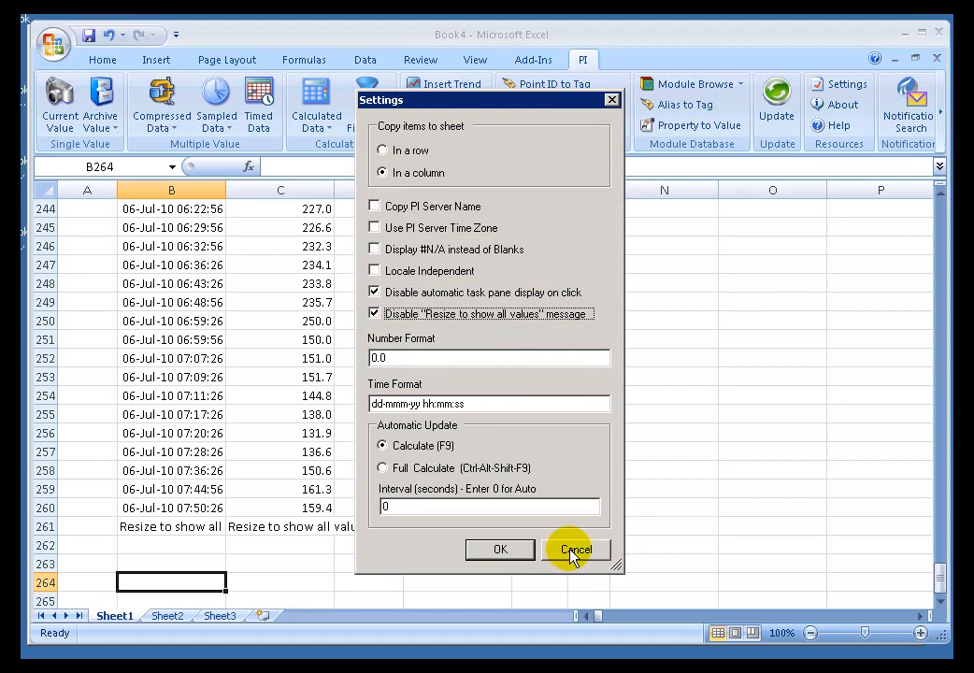
pyautogui.click(374, 313)
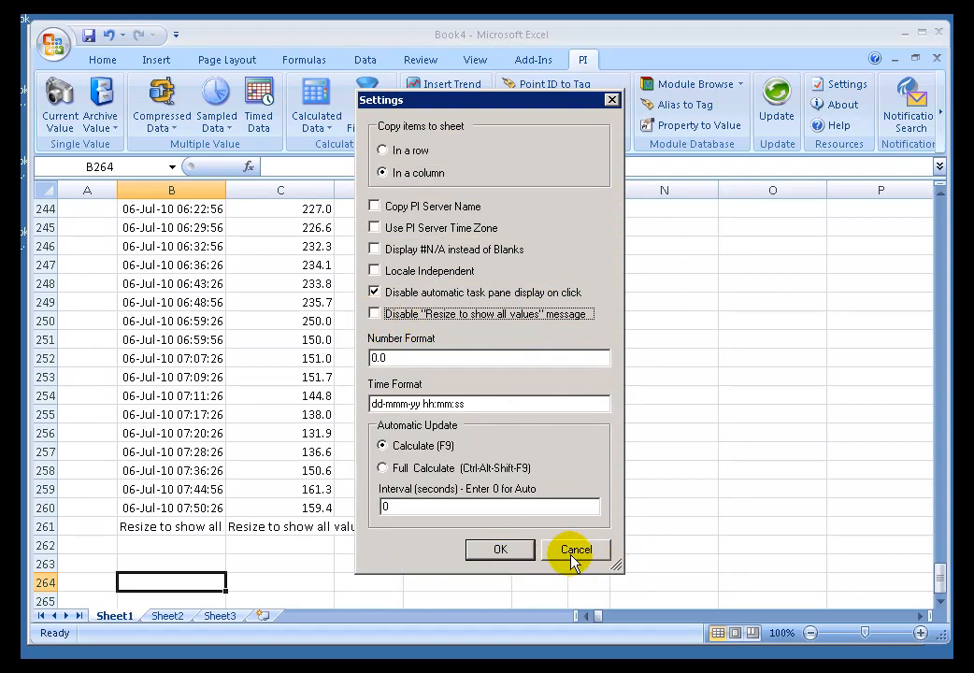
pyautogui.click(576, 549)
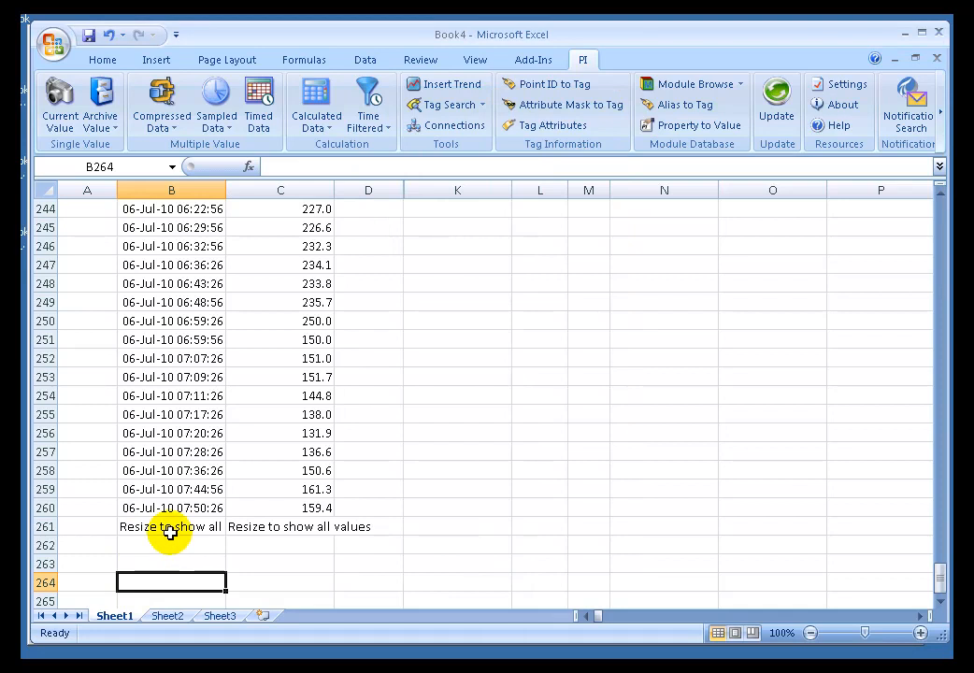
pyautogui.moveTo(359, 479)
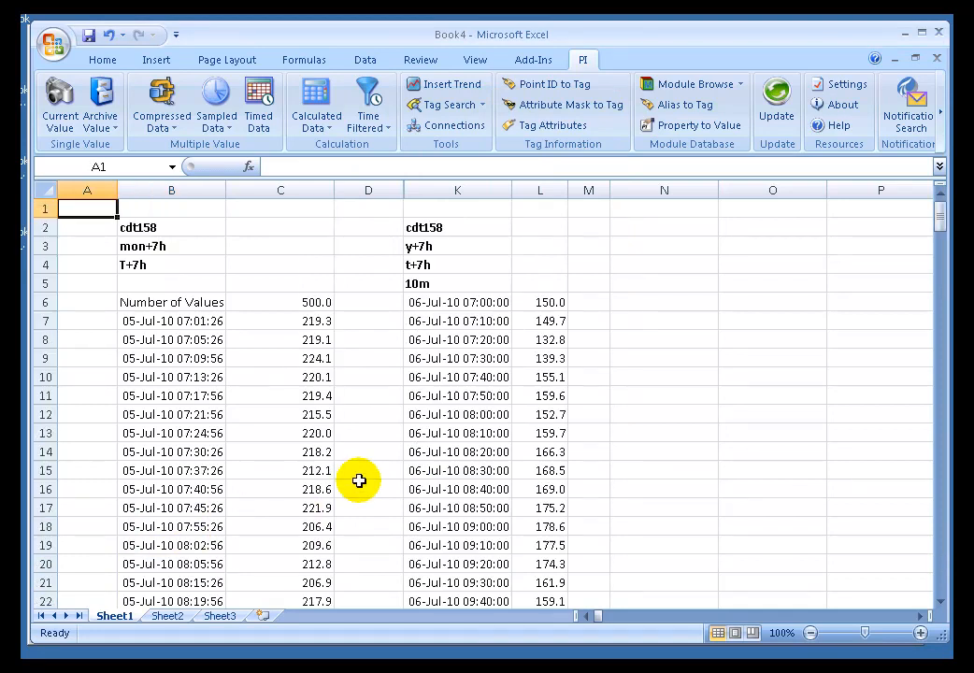
# - Check inputs B3, B4 and formula B6, then resize the array from B259
pyautogui.click(171, 264)
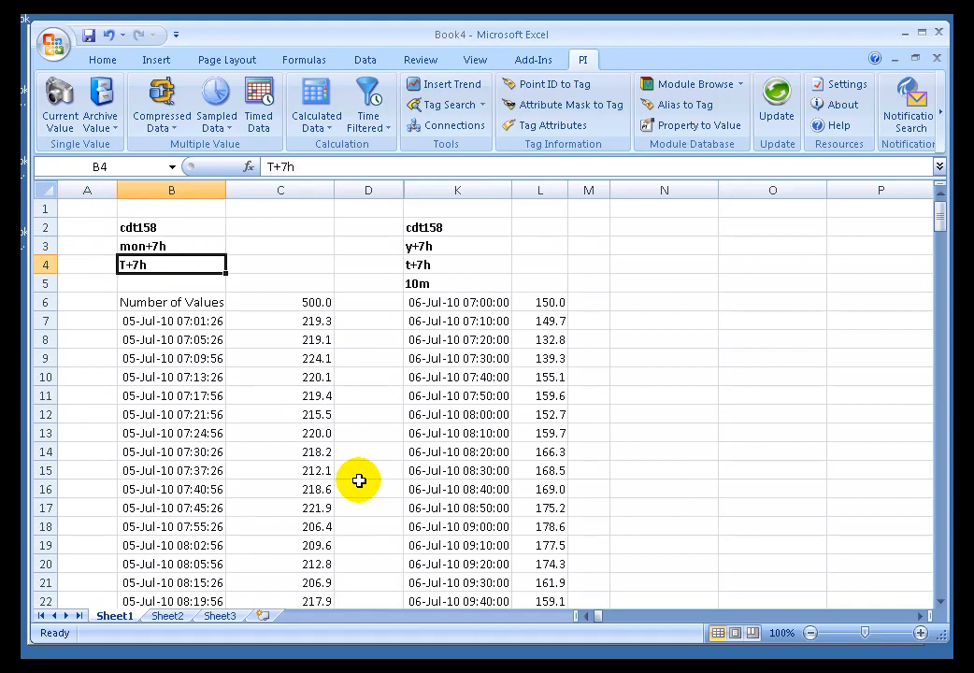
pyautogui.click(171, 245)
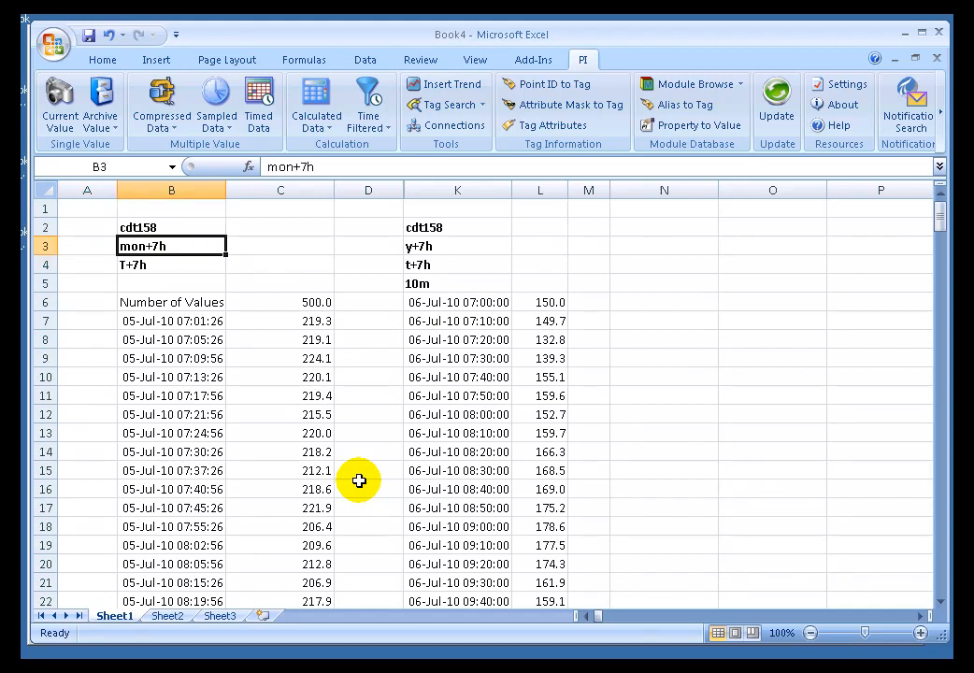
pyautogui.click(171, 301)
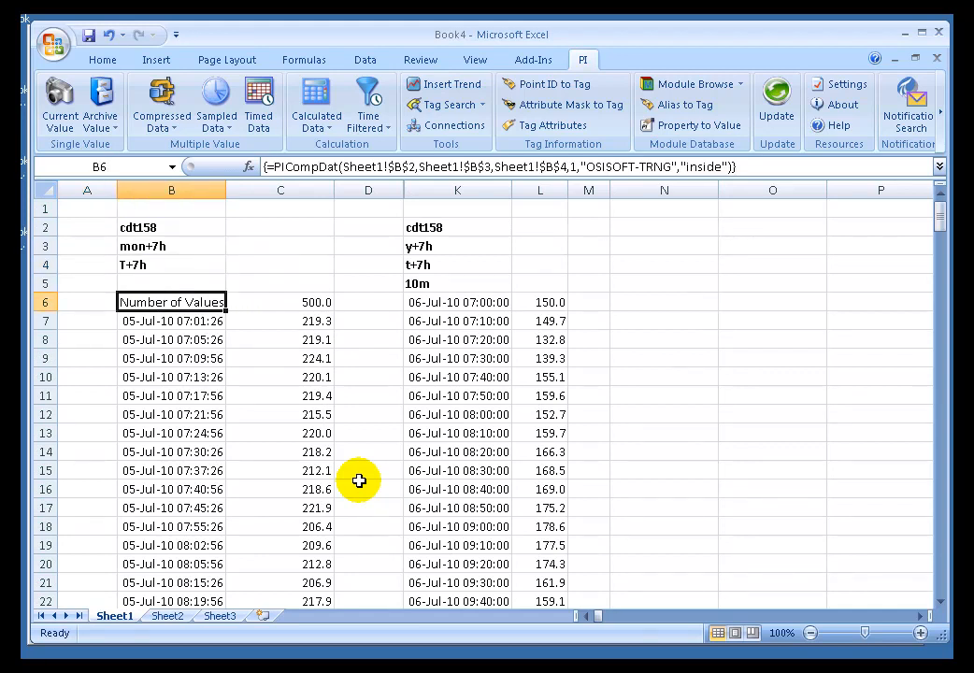
pyautogui.click(171, 358)
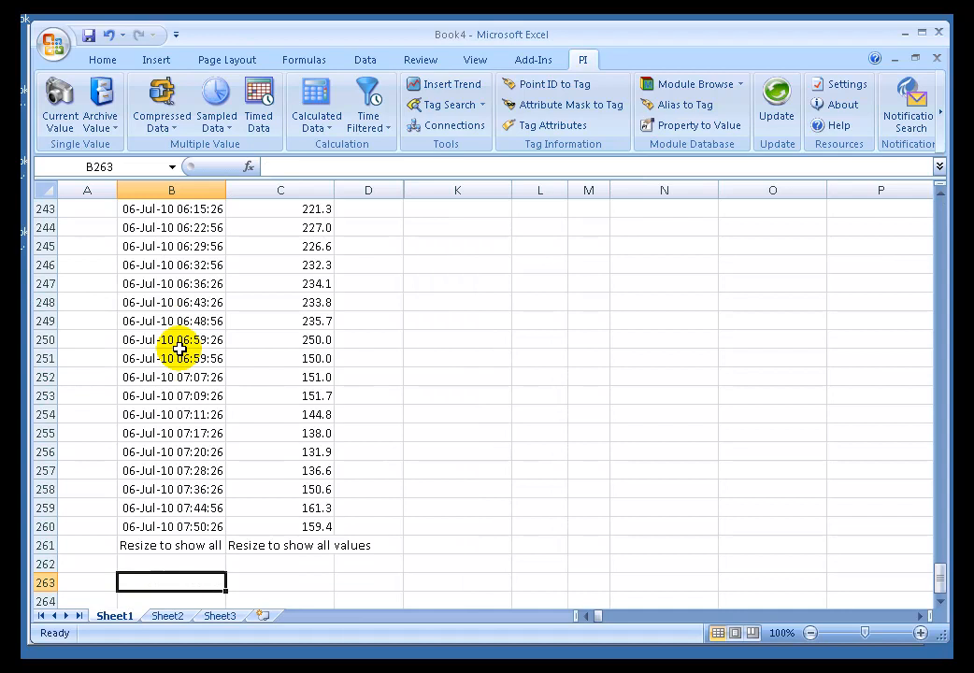
pyautogui.click(171, 508)
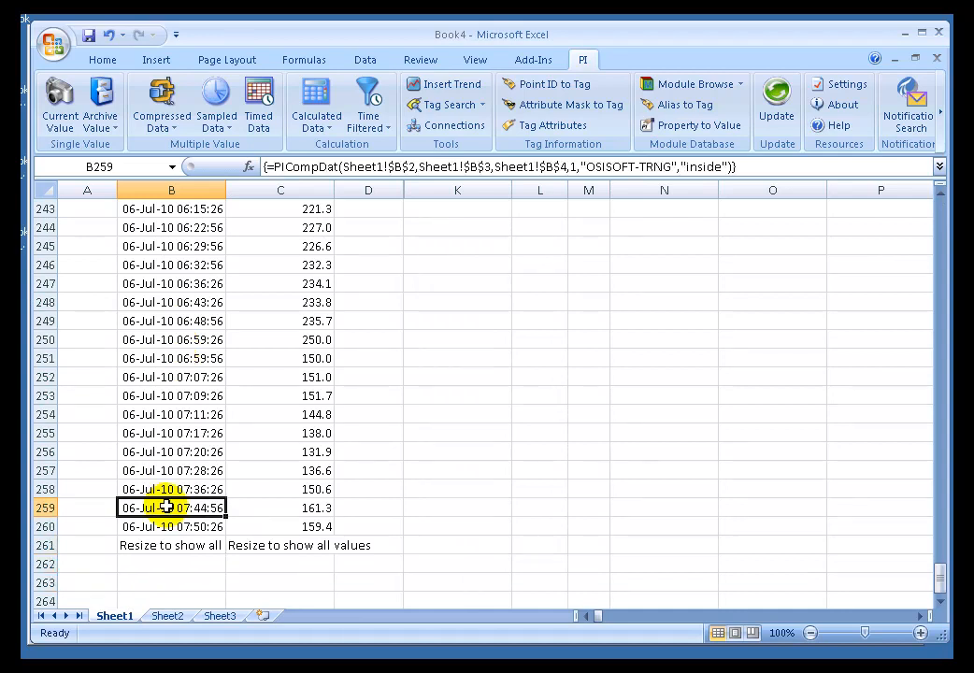
pyautogui.rightClick(172, 507)
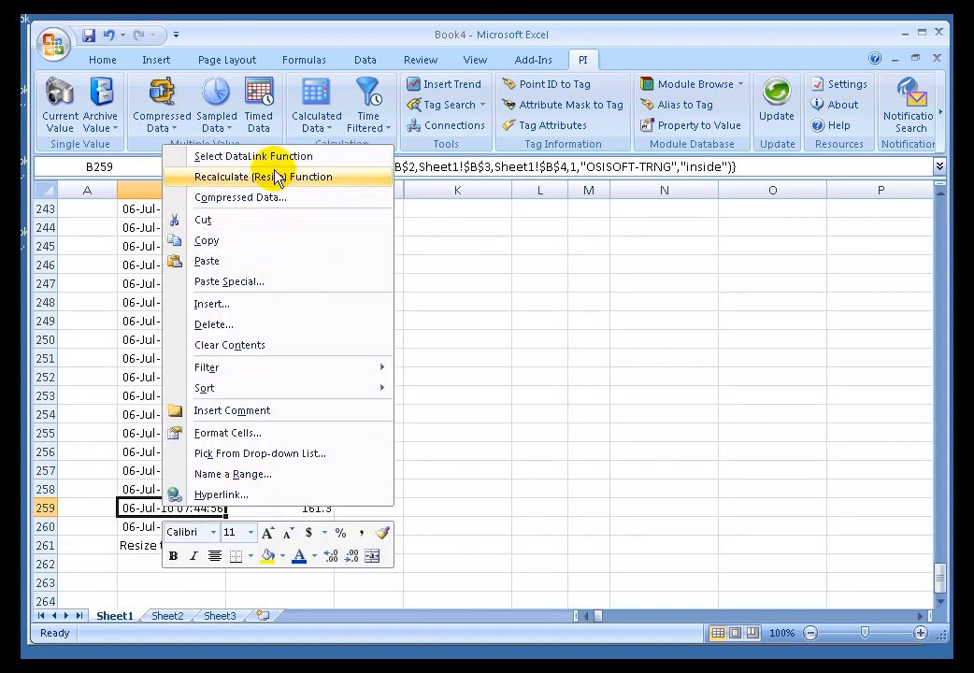
pyautogui.click(263, 177)
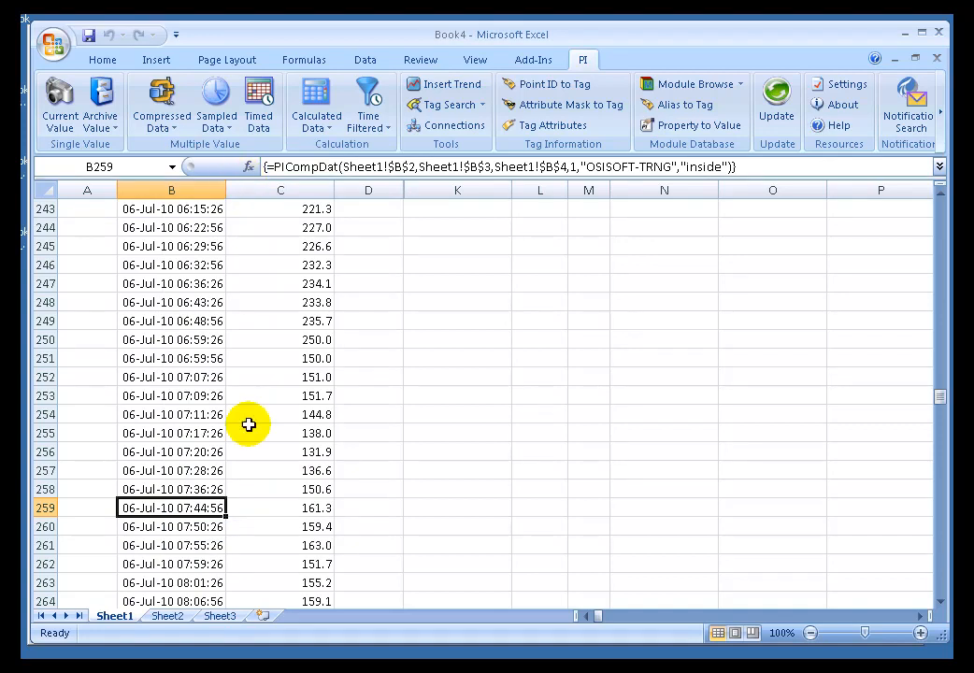
pyautogui.moveTo(218, 550)
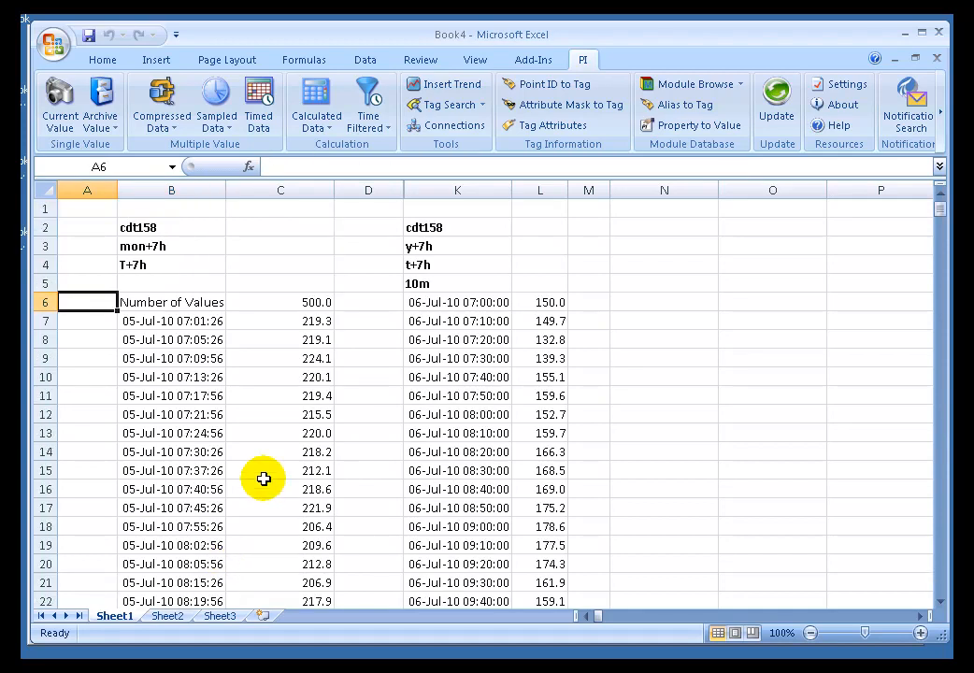
# - Change the K5 sampling interval from 10m to 5m and check the table's end
pyautogui.click(457, 301)
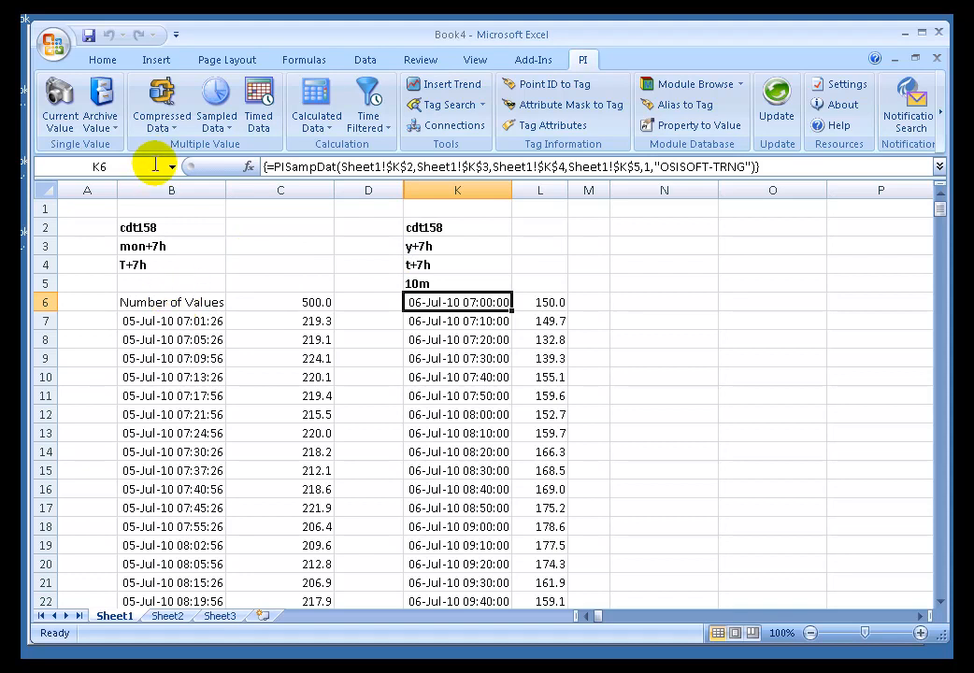
pyautogui.moveTo(425, 284)
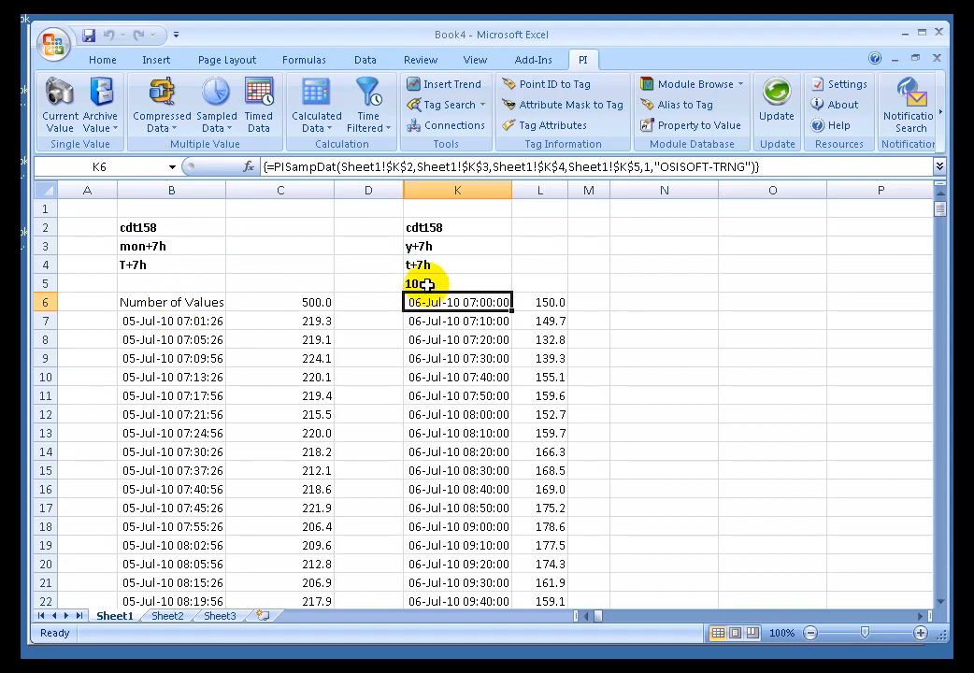
pyautogui.click(457, 282)
pyautogui.write('5m')
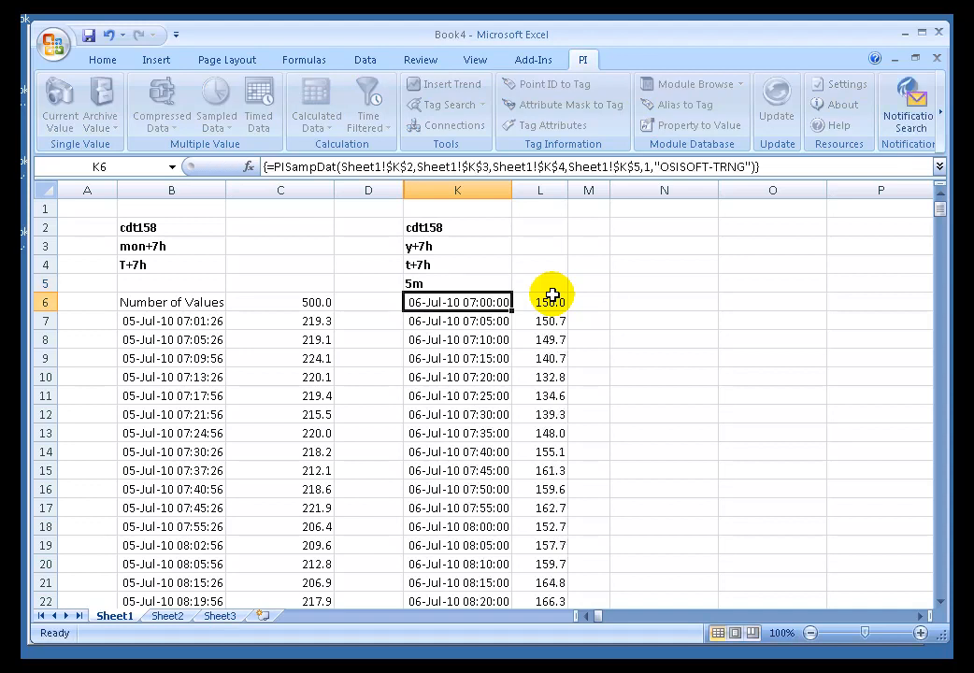
pyautogui.click(457, 357)
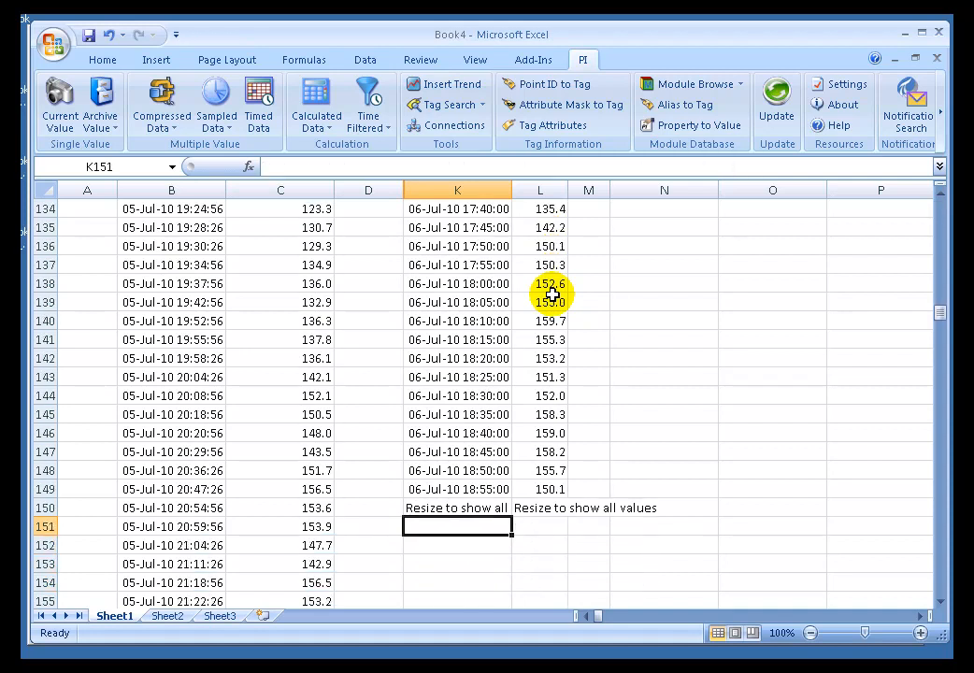
pyautogui.click(457, 489)
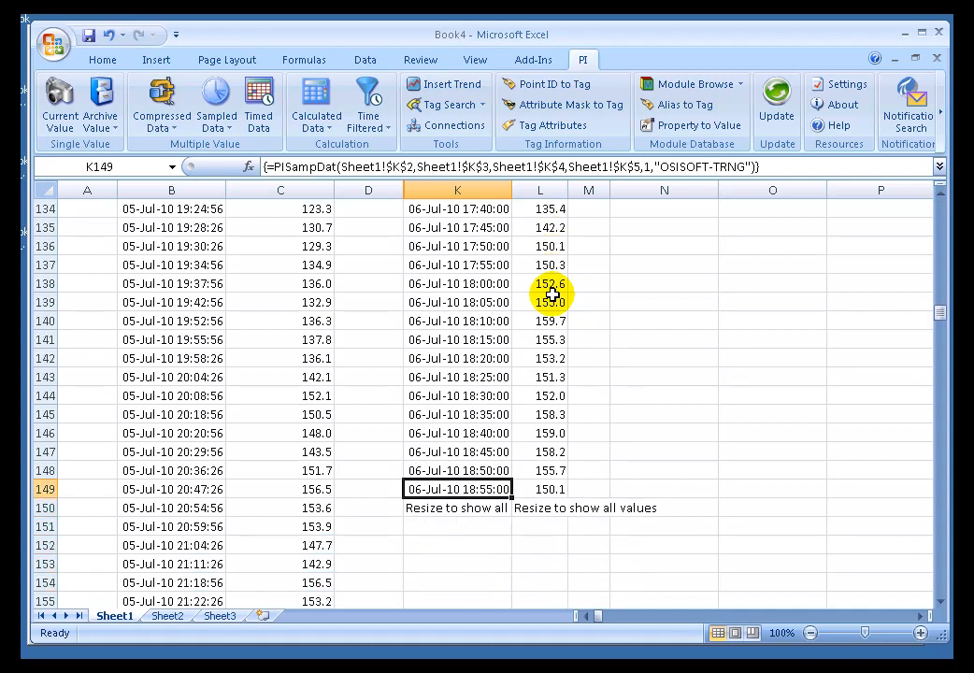
pyautogui.click(457, 507)
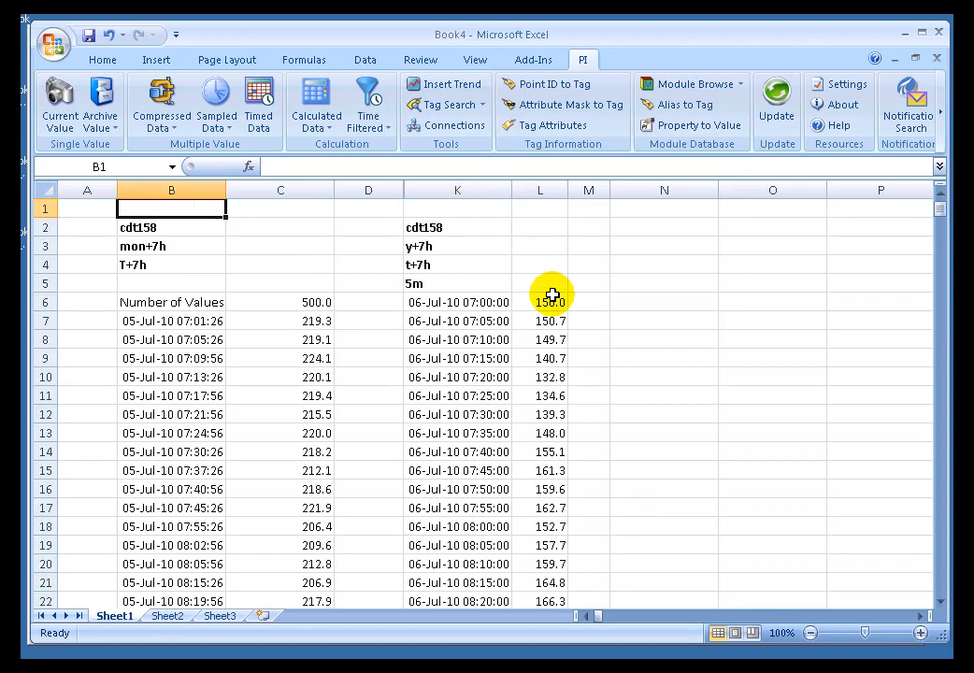
# - Revert the interval to 10m, set the K4 end time to y+7h, and open DataLink settings
pyautogui.click(457, 283)
pyautogui.write('10')
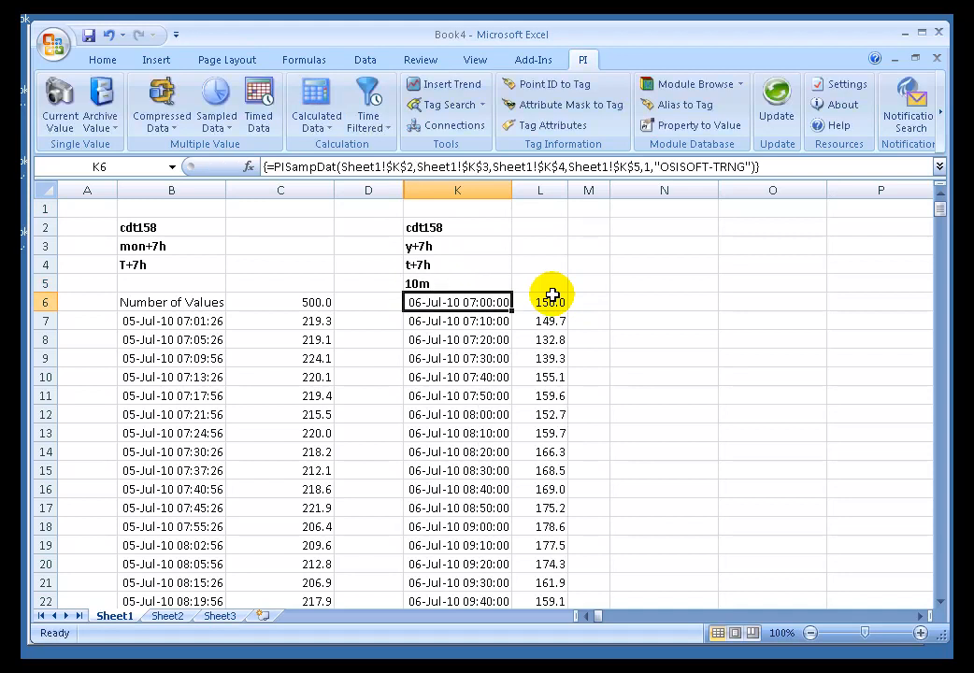
pyautogui.click(457, 283)
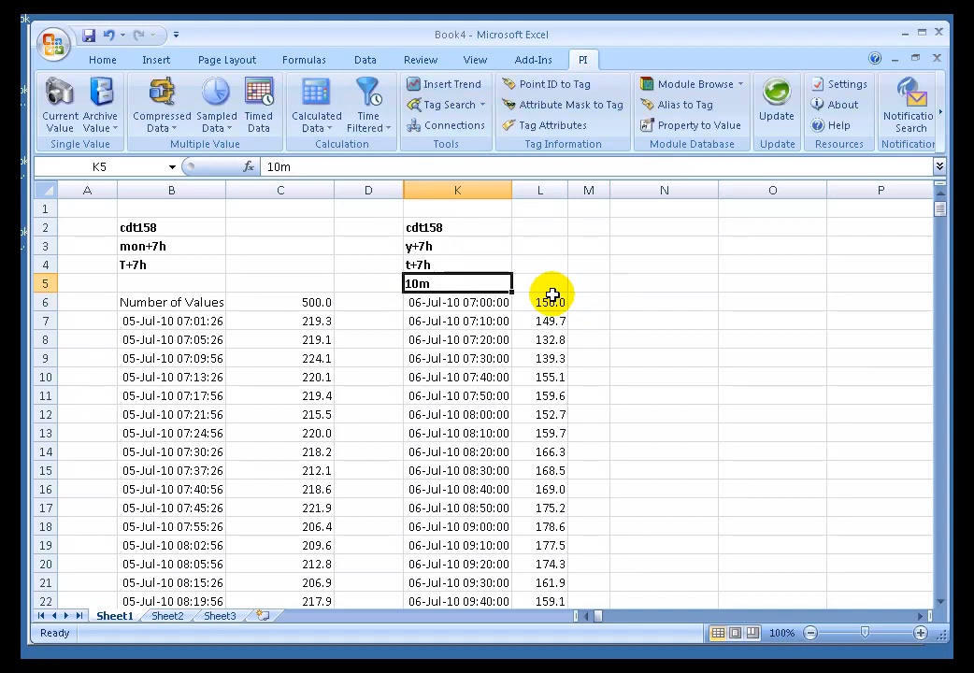
pyautogui.click(457, 246)
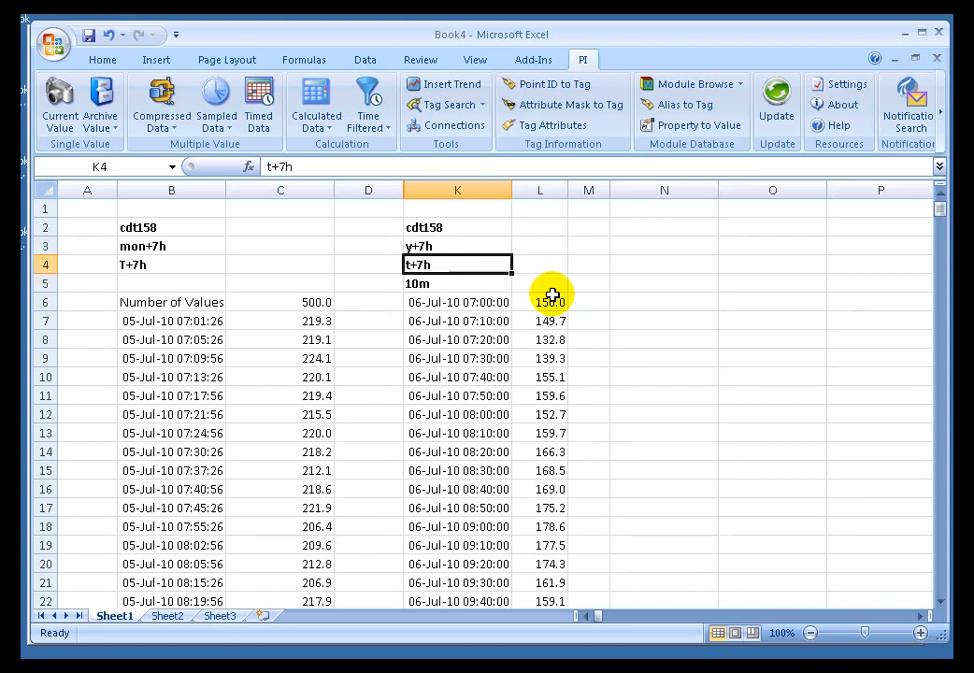
pyautogui.write('y+7h')
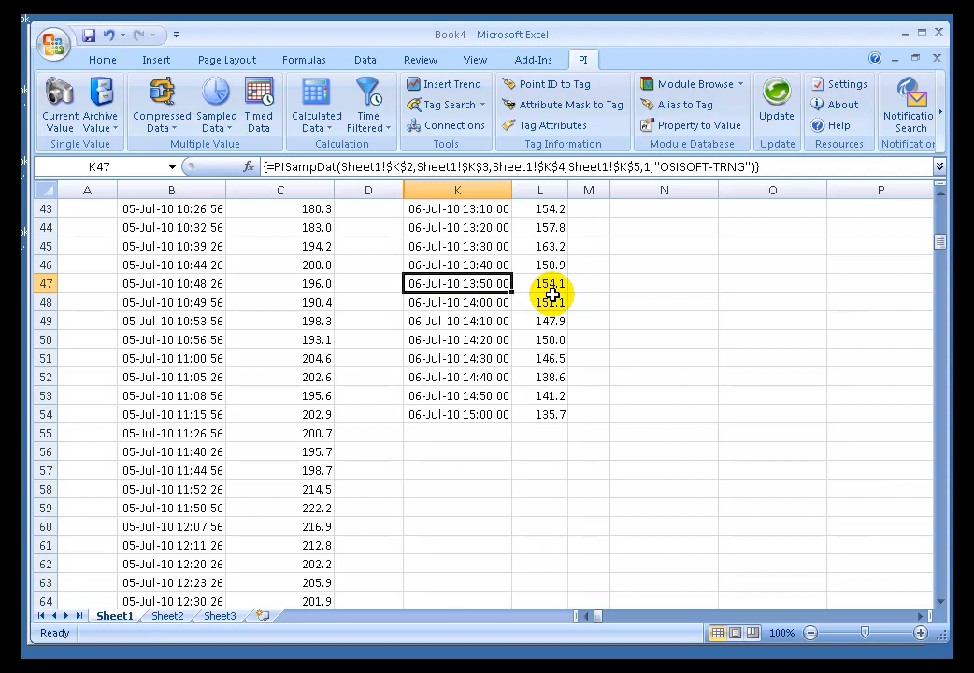
pyautogui.click(457, 470)
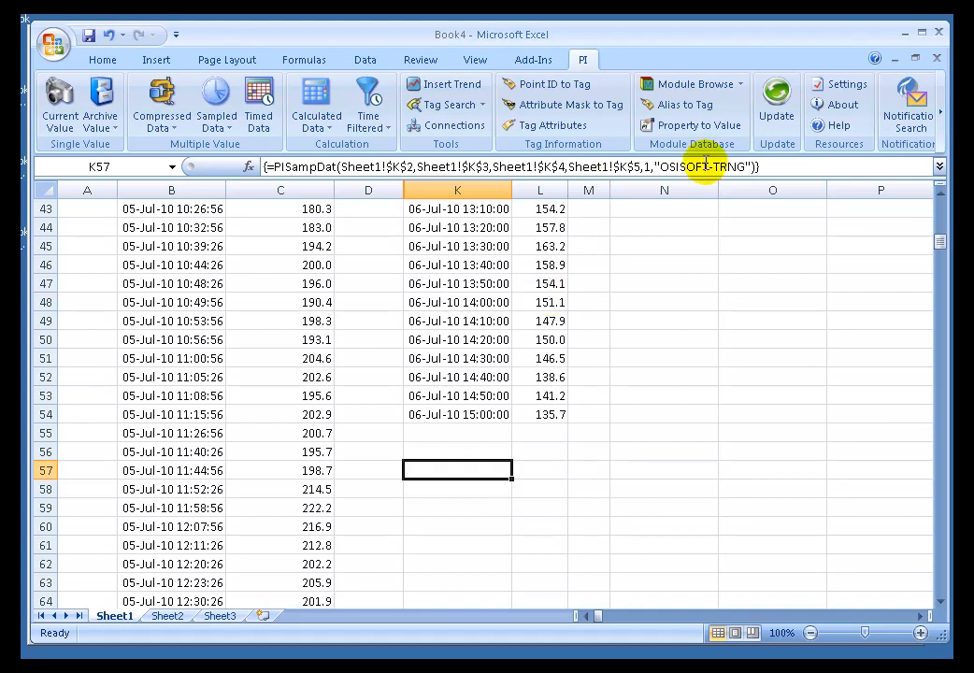
pyautogui.click(838, 83)
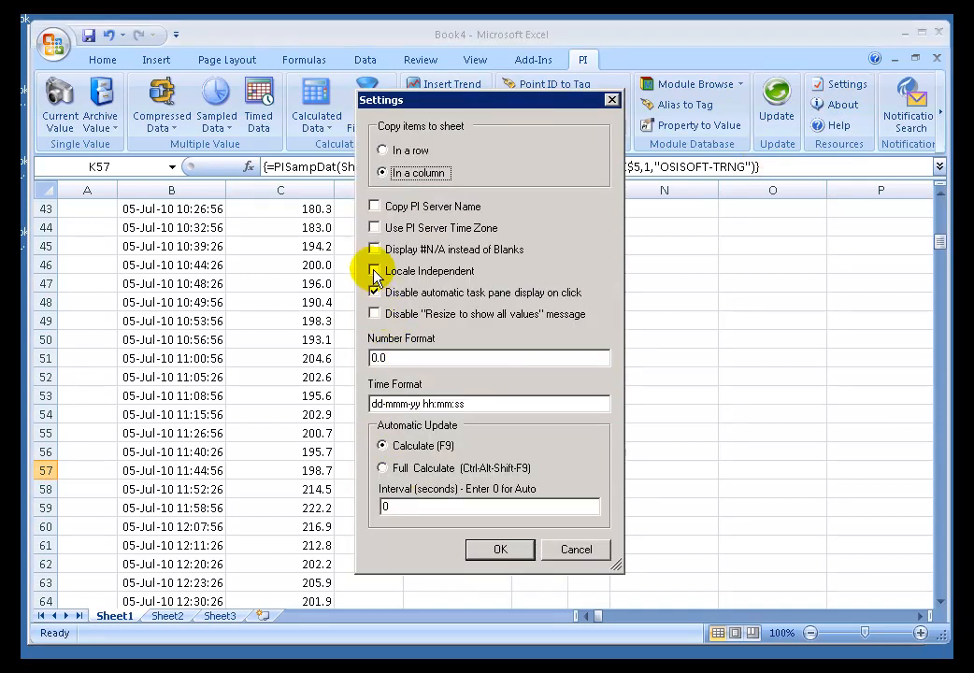